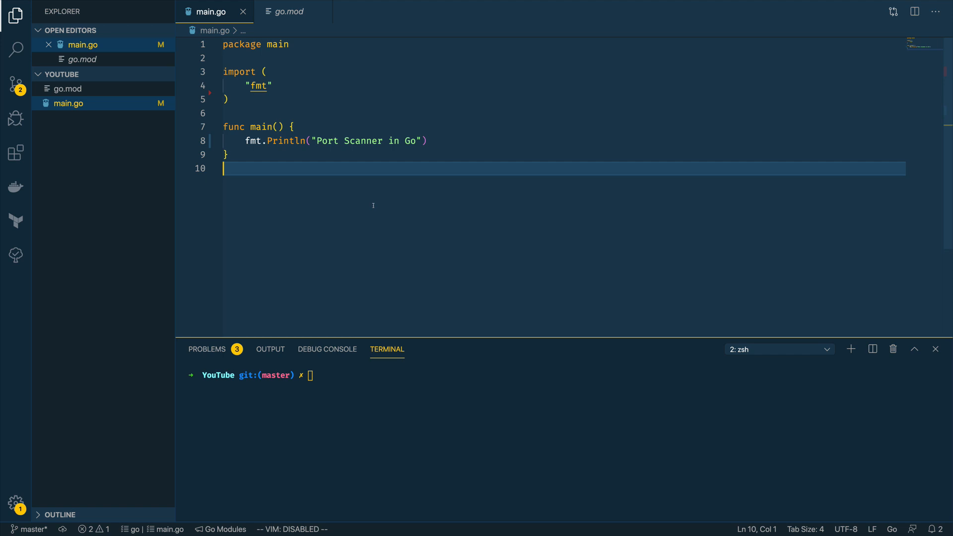
mouse_move(373, 205)
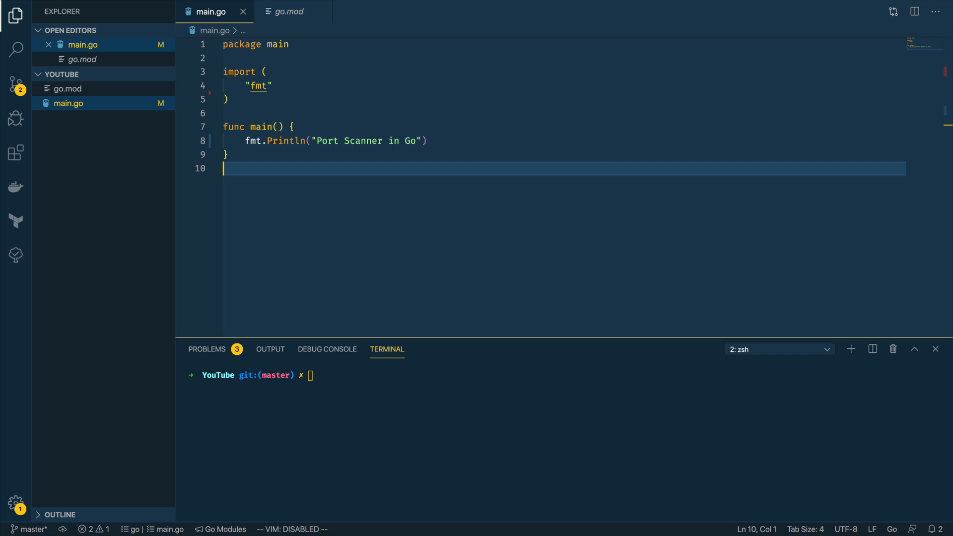
mouse_move(315, 222)
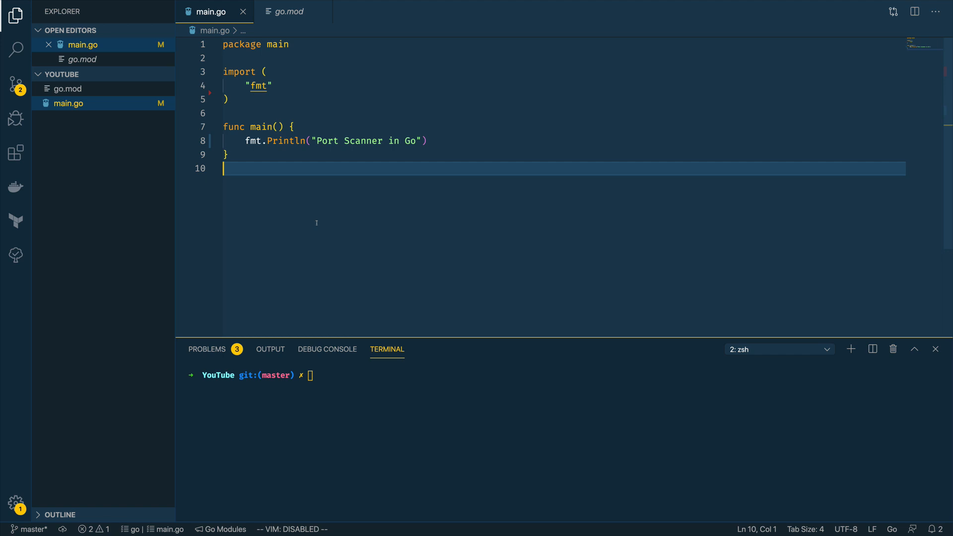
mouse_move(207, 193)
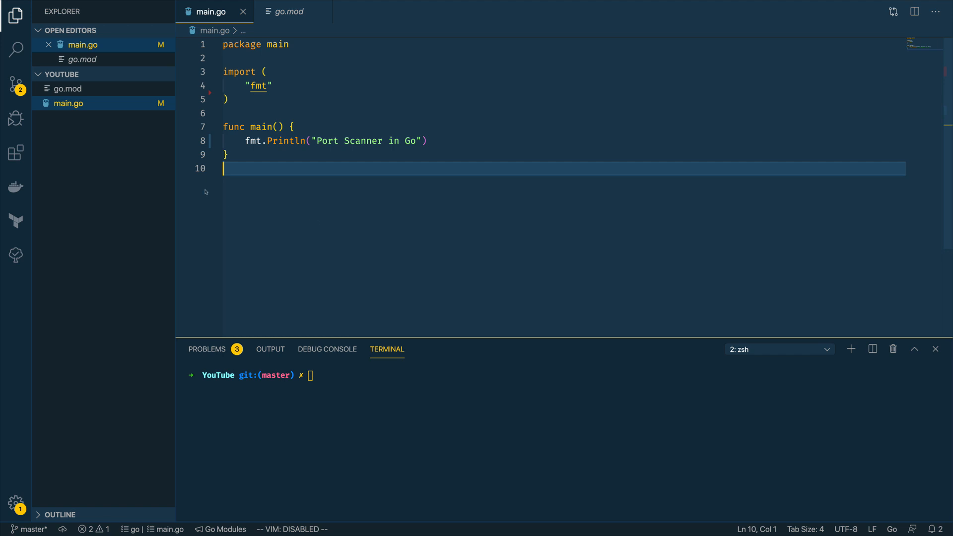
Create port/port.go in the project and declare package port at the top
left_click(292, 11)
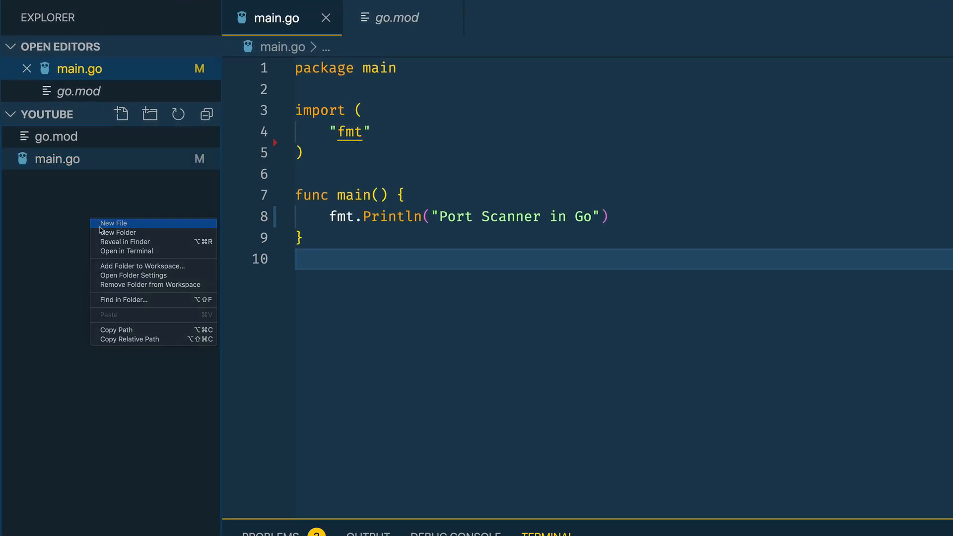
left_click(113, 222)
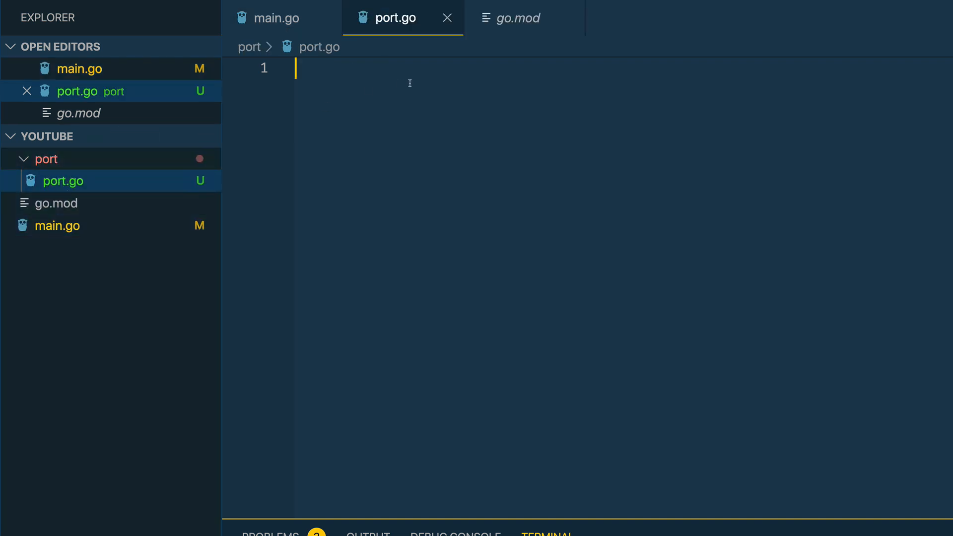
type("packa")
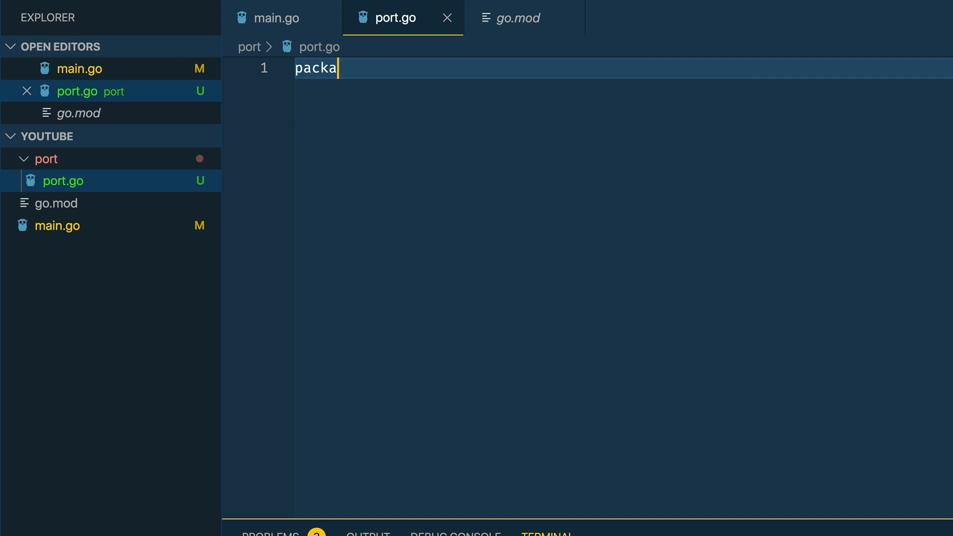
type("ge port")
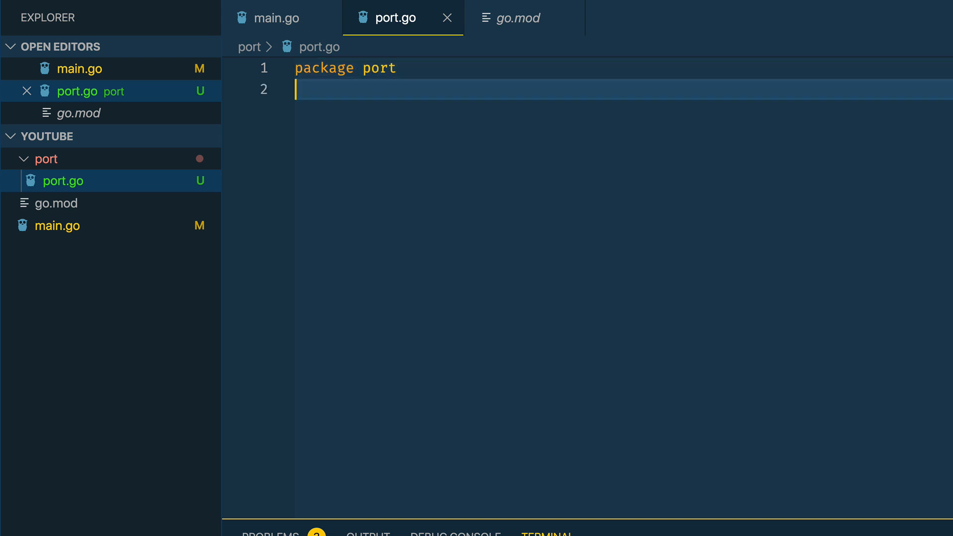
key("Enter")
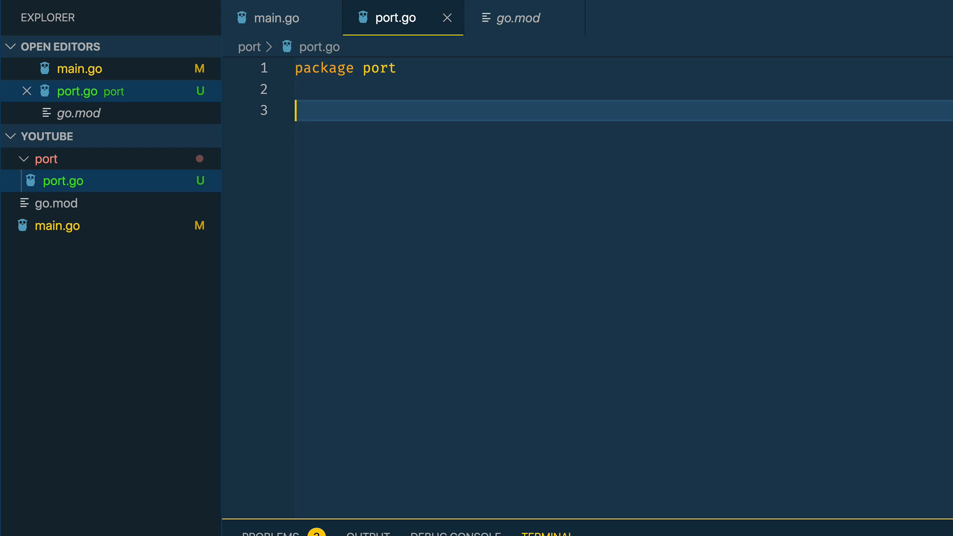
Declare func ScanPort(protocol, hostname string, port int) bool
type("func")
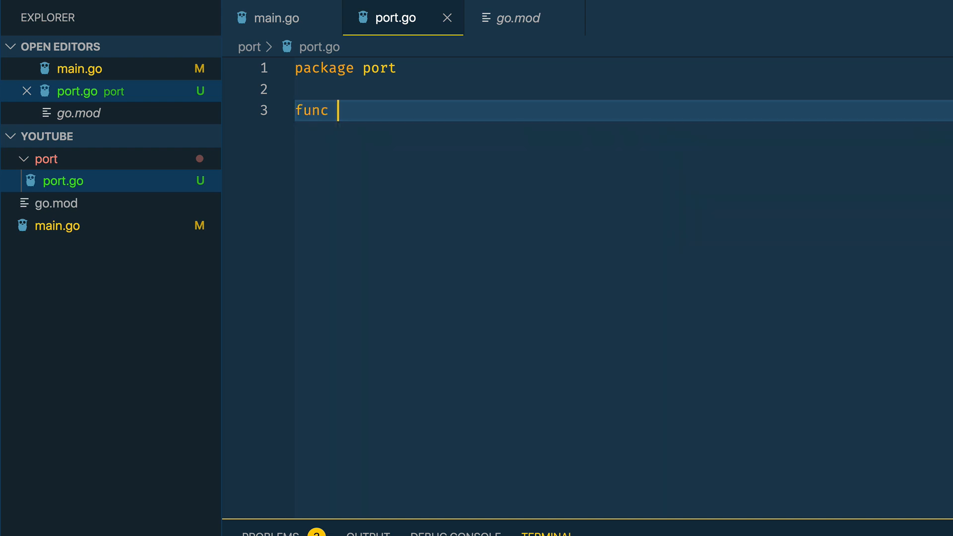
type("ScanPort")
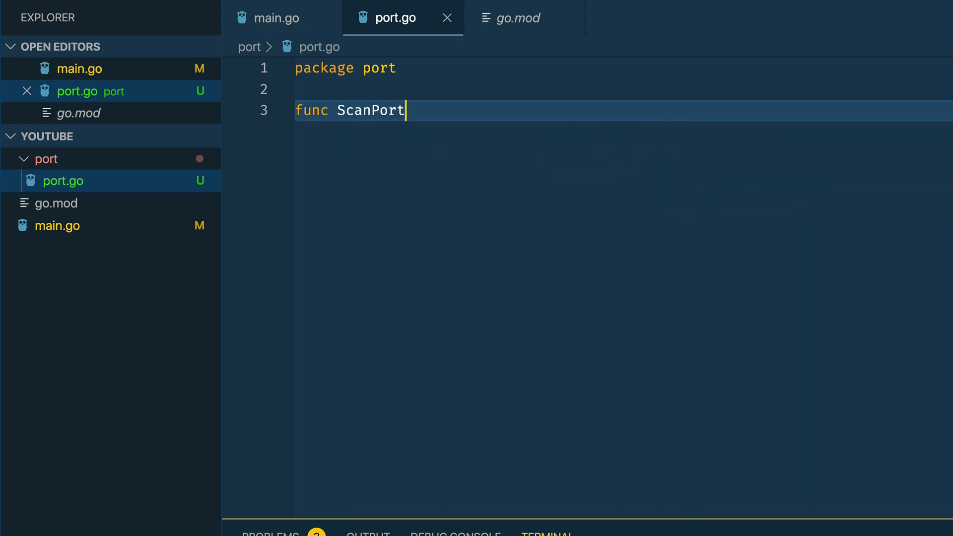
type("(por")
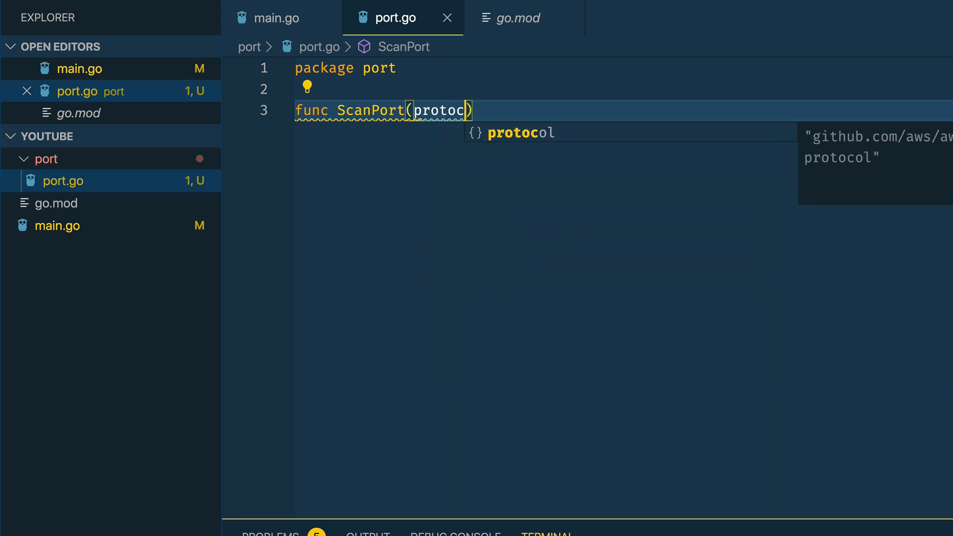
type("ol,")
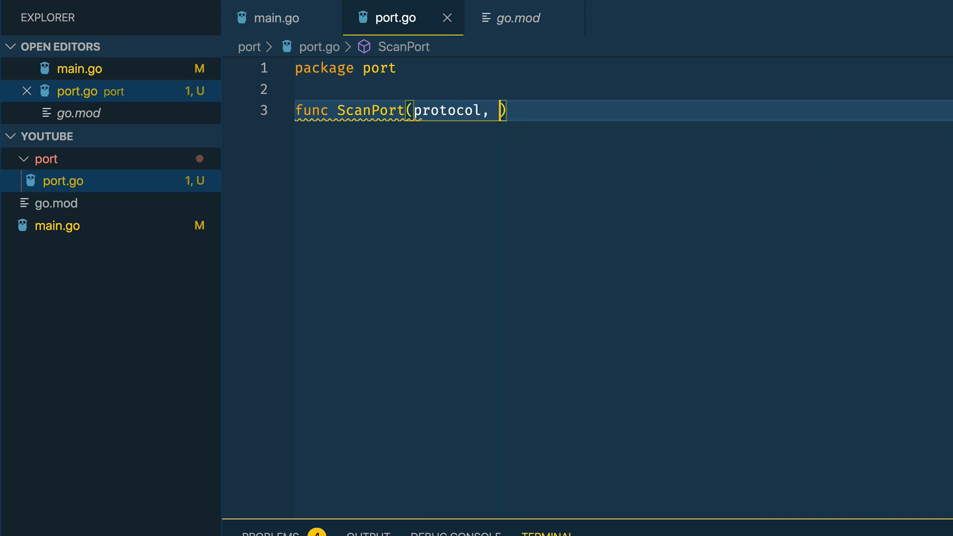
type("hostname string, port int")
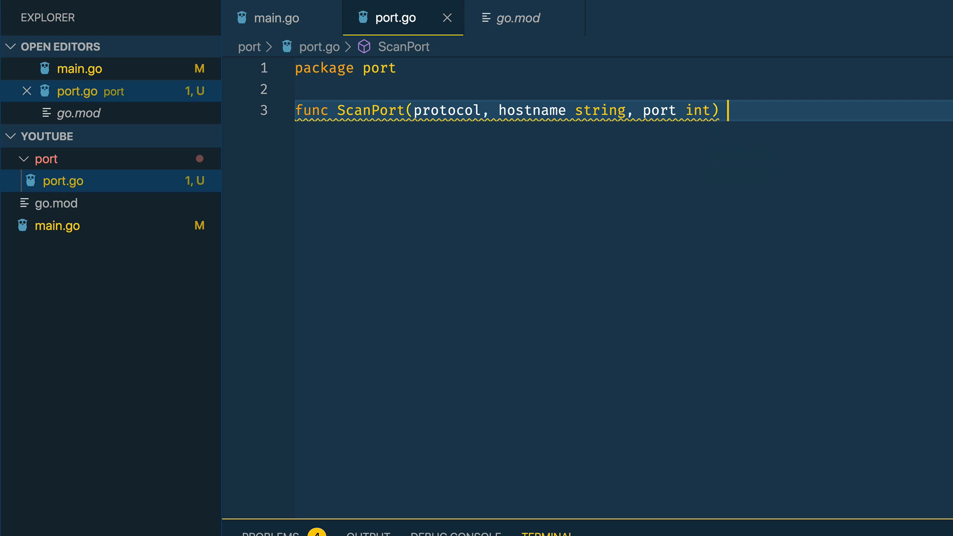
type("bool {")
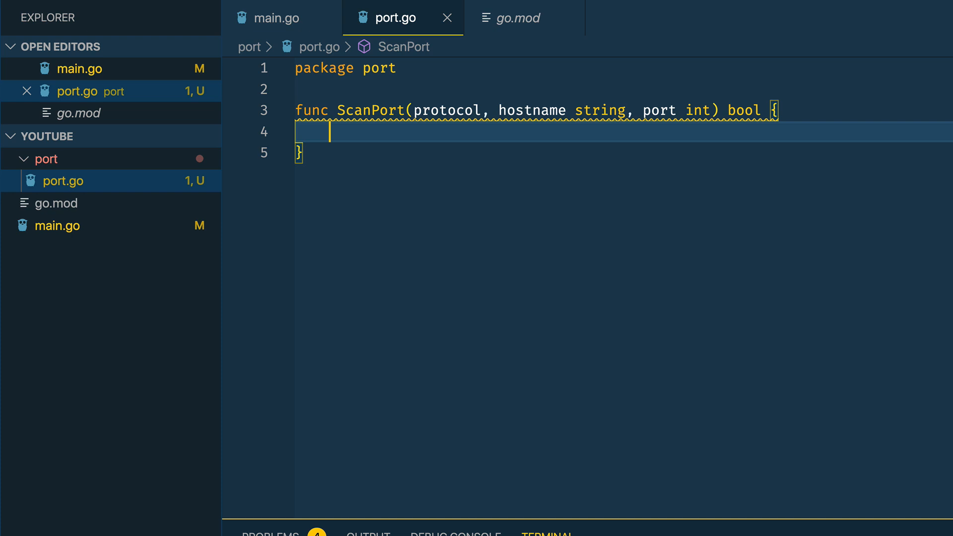
Build address := hostname + ":" + strconv.Itoa(port)
type("address")
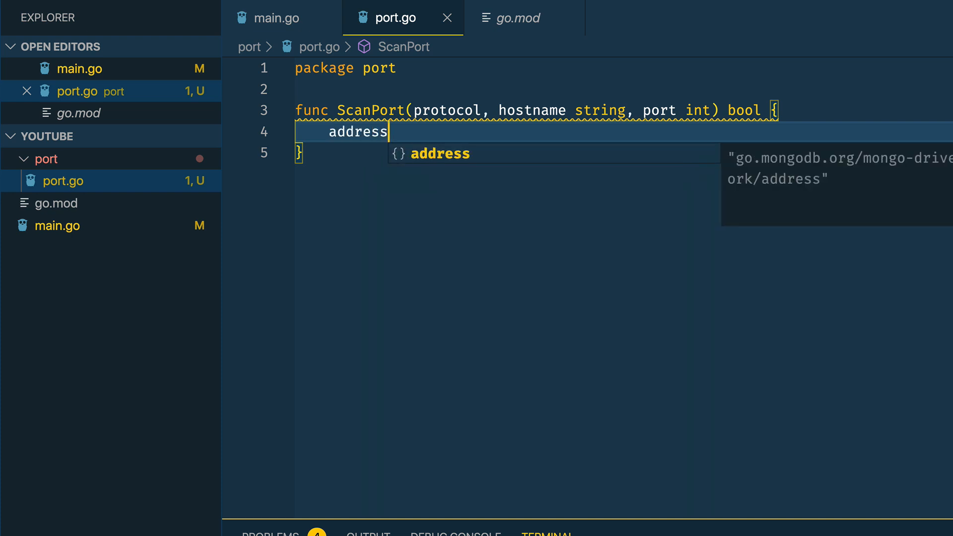
type(":= hostname")
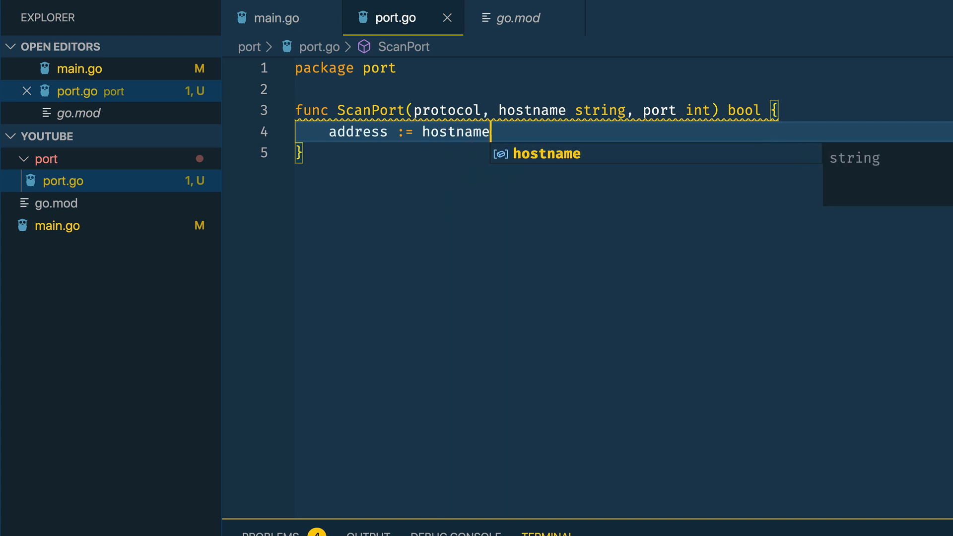
type("+ \":\"")
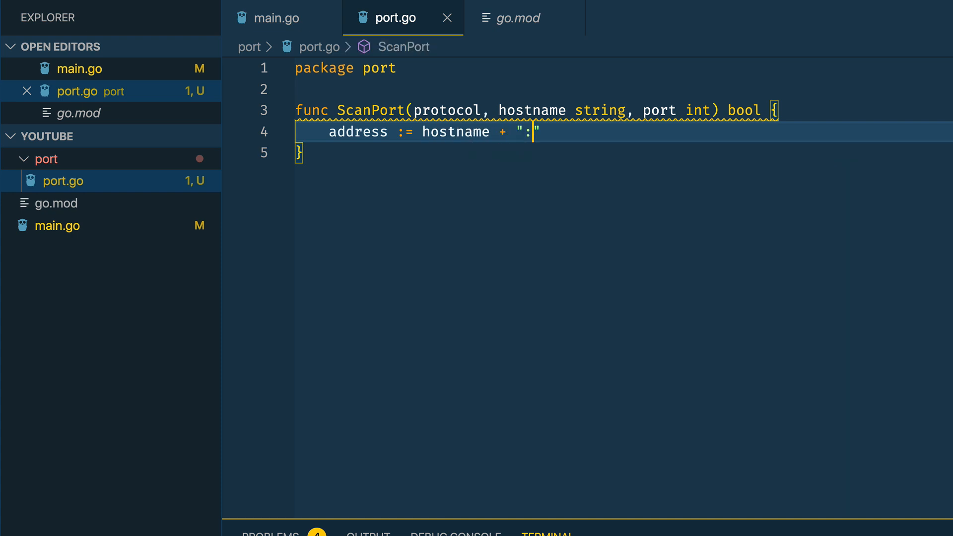
type("+ s")
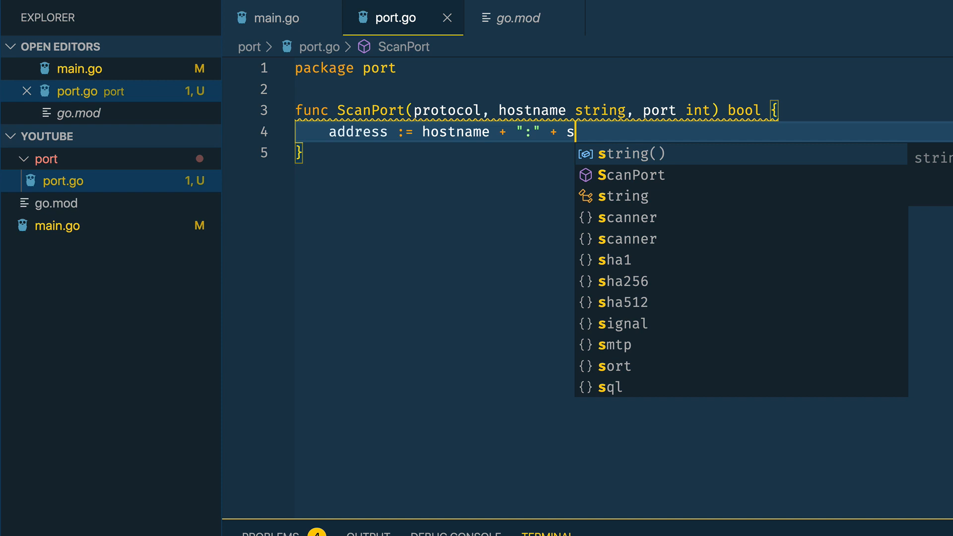
type("trconv.Itoa(")
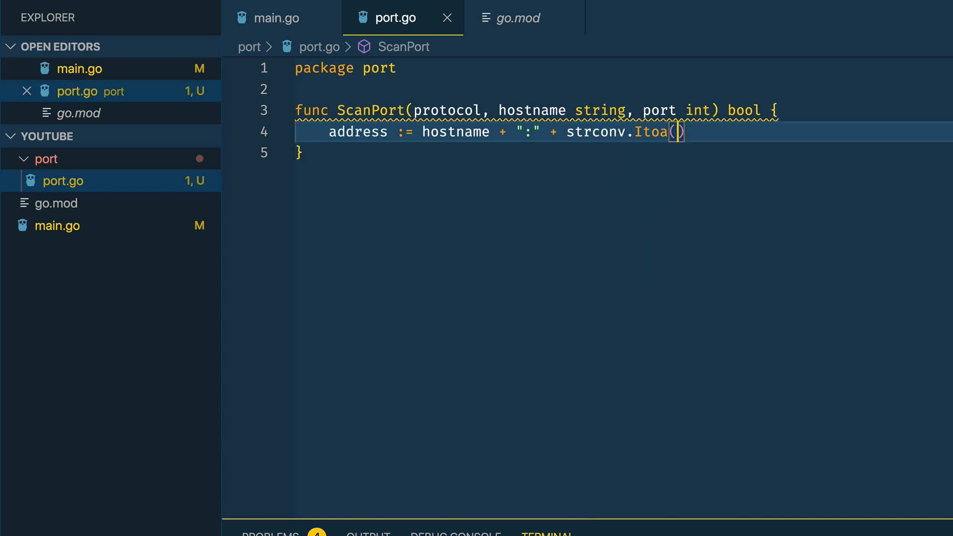
type("port")
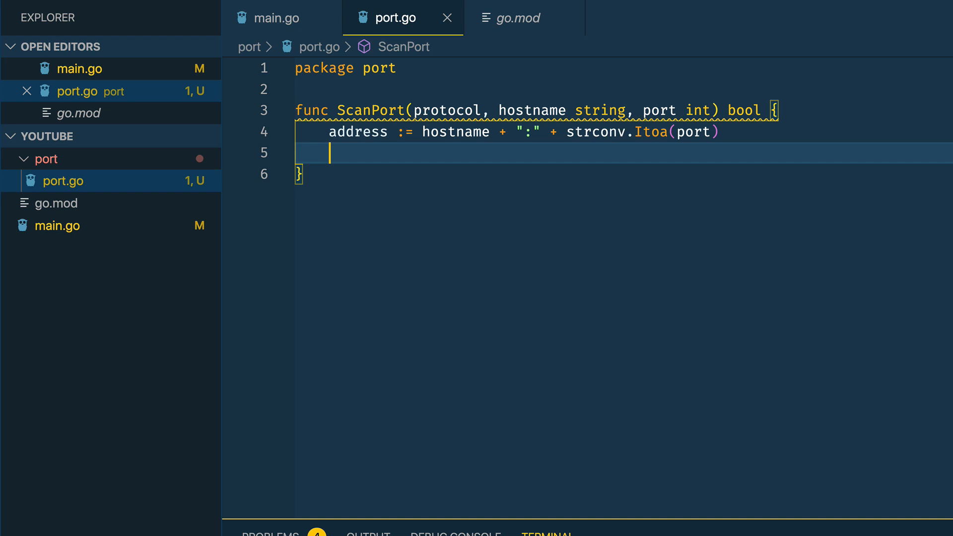
Dial with conn, err := net.DialTimeout(protocol, address, 60*time.Second)
type("conn")
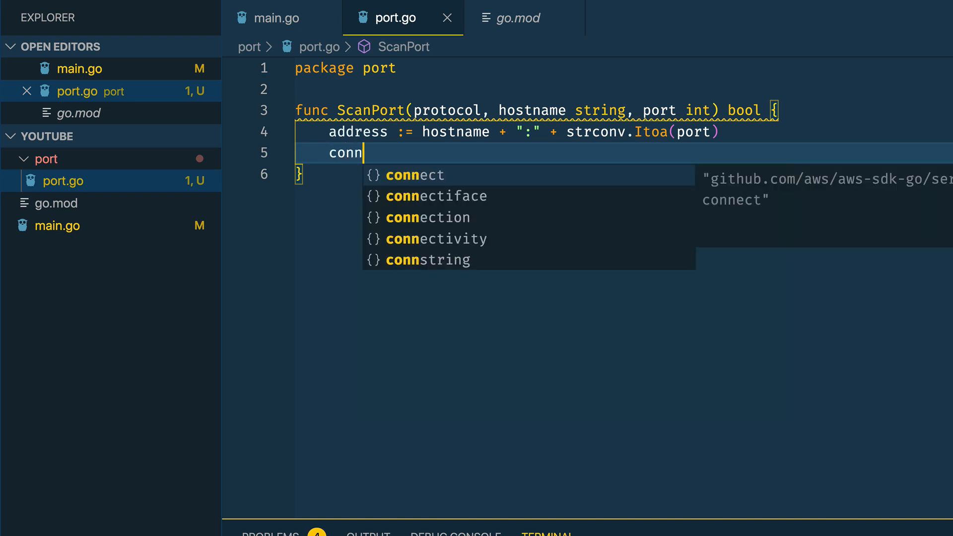
type(", err :=")
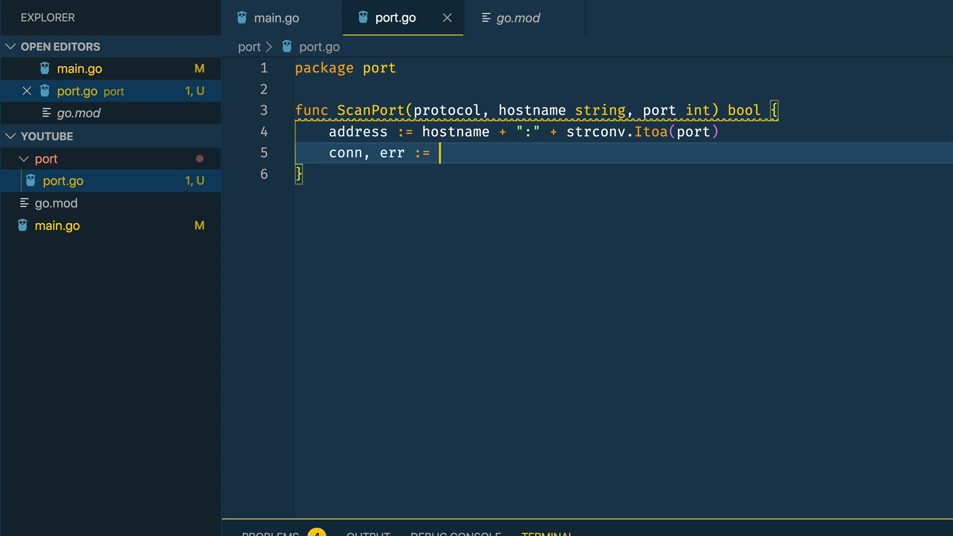
type("net.Dial")
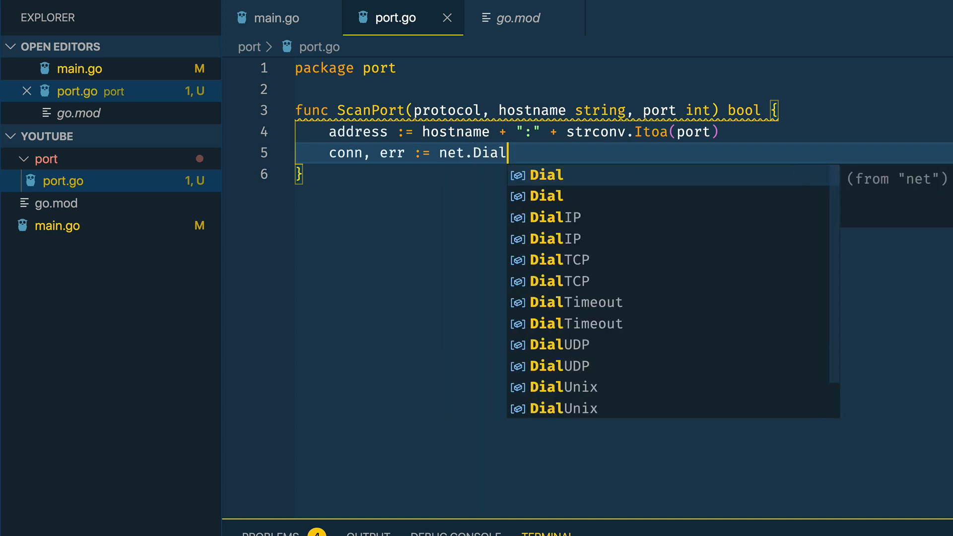
type("Timeout")
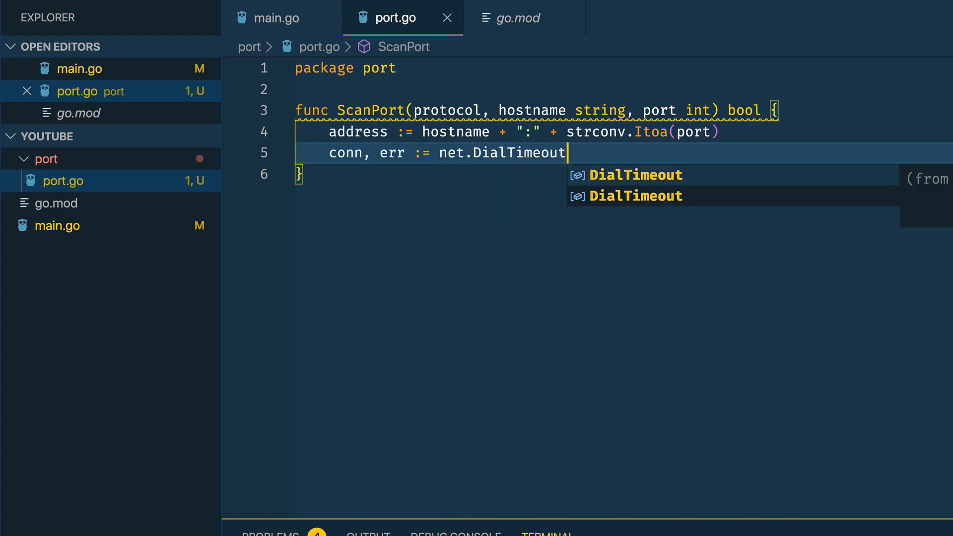
type("(protoc")
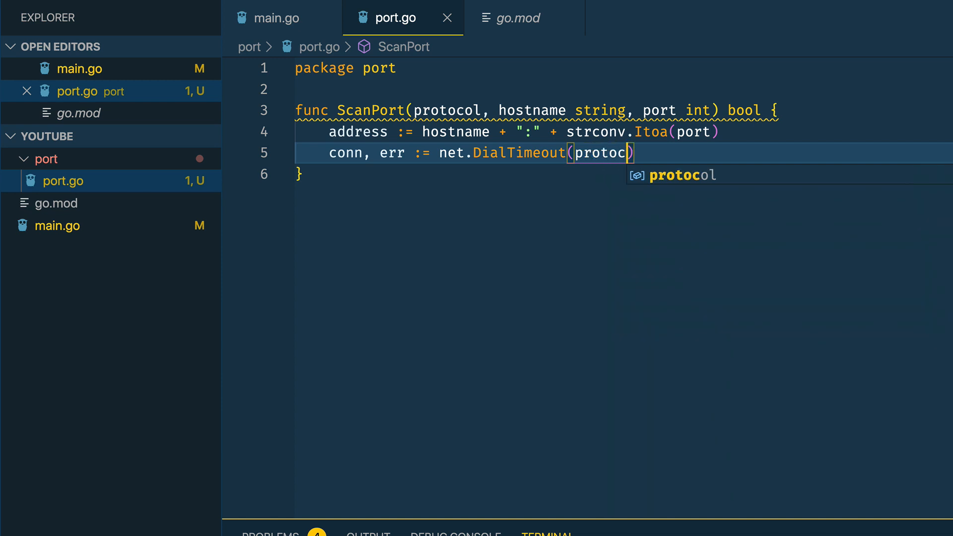
type("l, address, 60*")
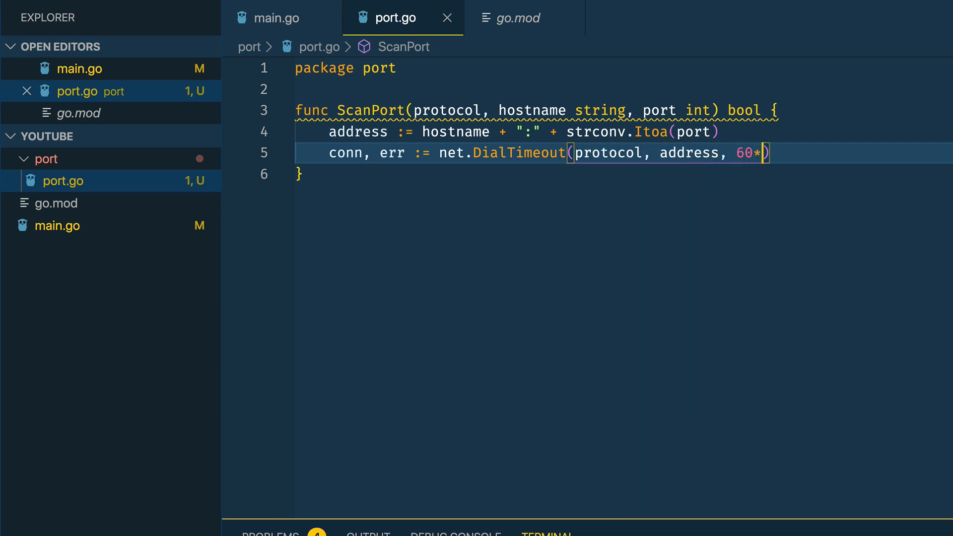
type("time.s")
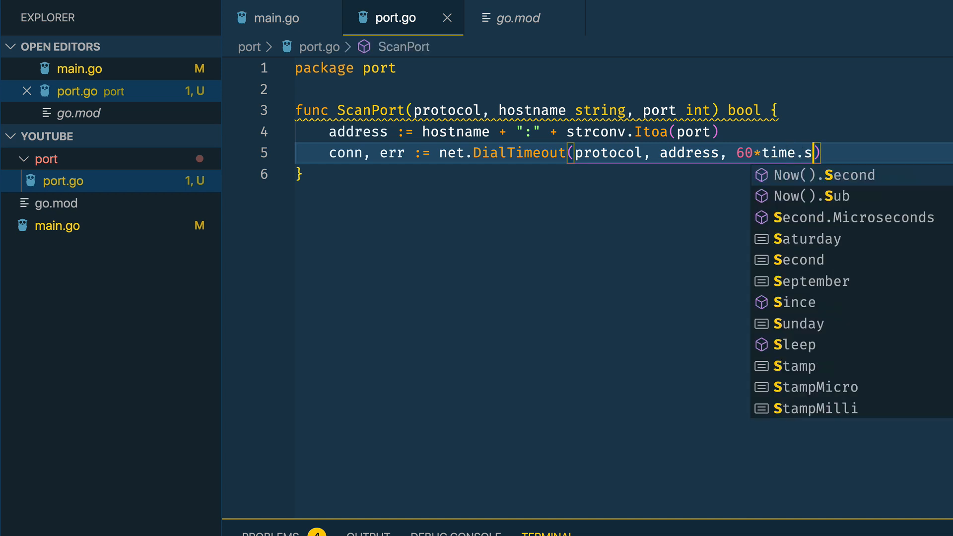
type("econd")
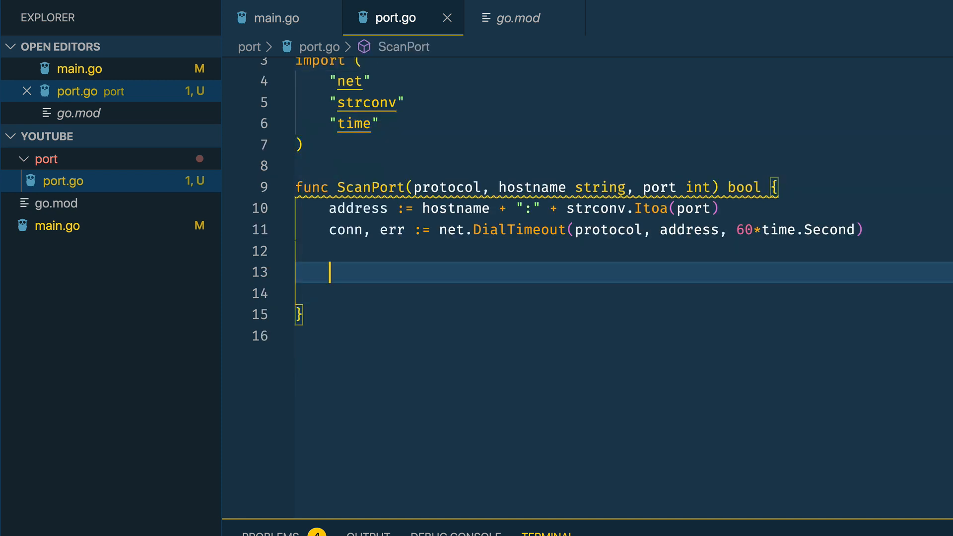
Return false from ScanPort when err is not nil
type("if")
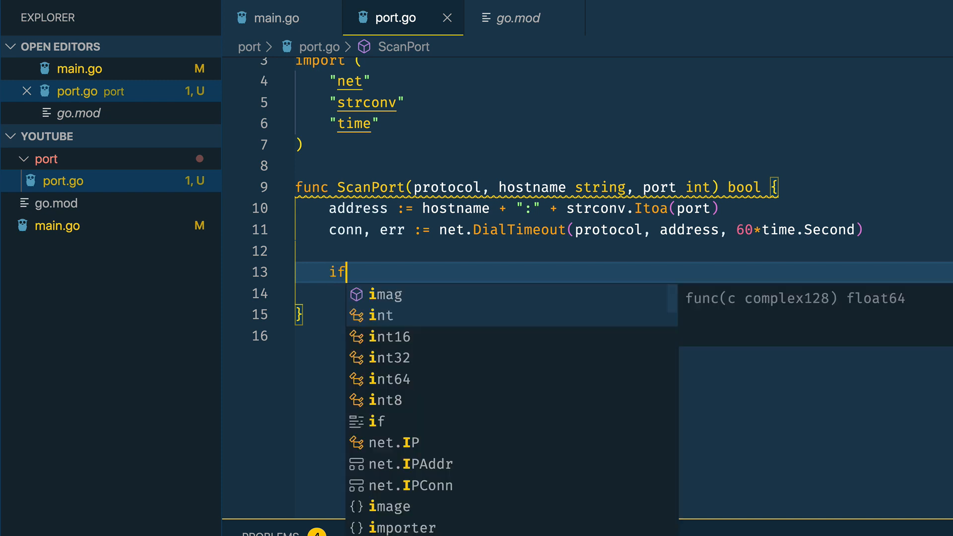
type("err !=")
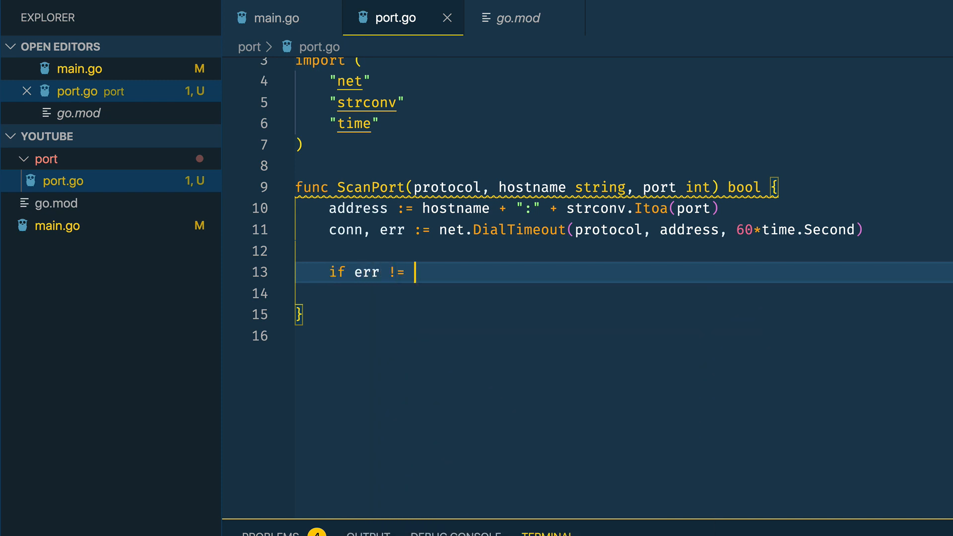
type("nil {")
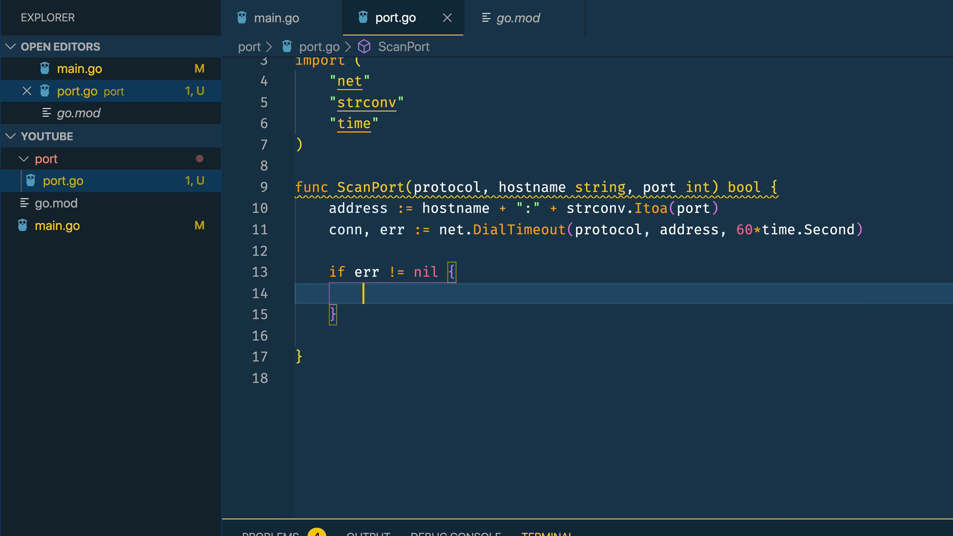
type("return false")
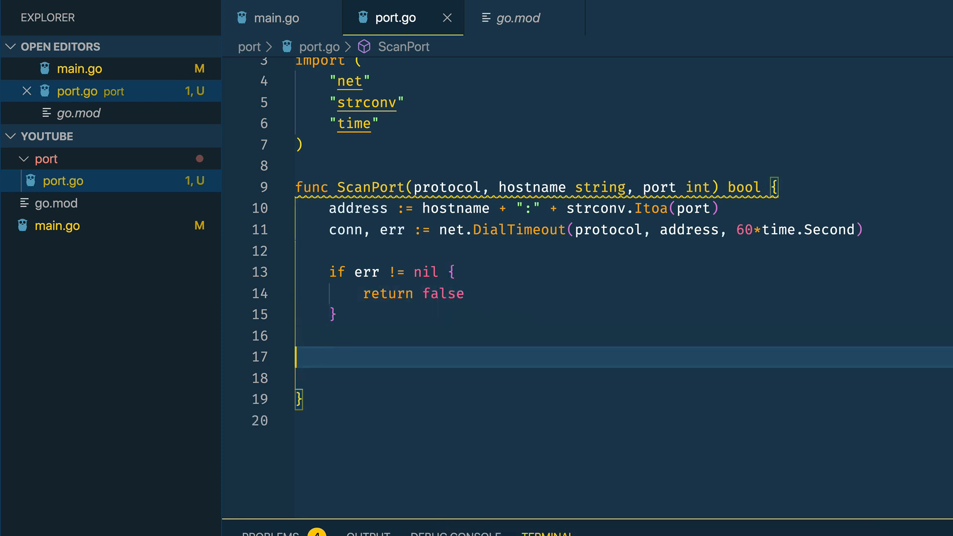
Defer conn.Close() and return true, highlighting the error-check block
type("defer")
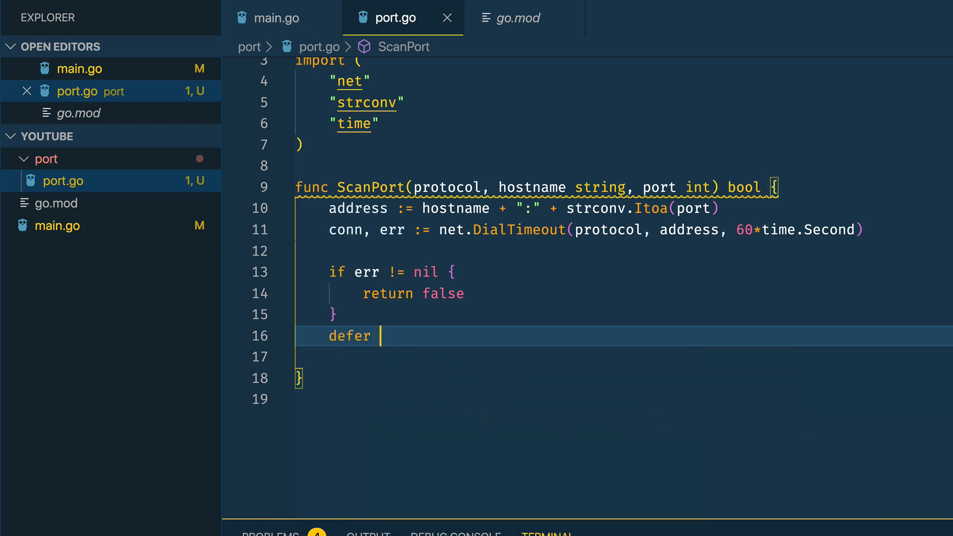
type("conn.Close")
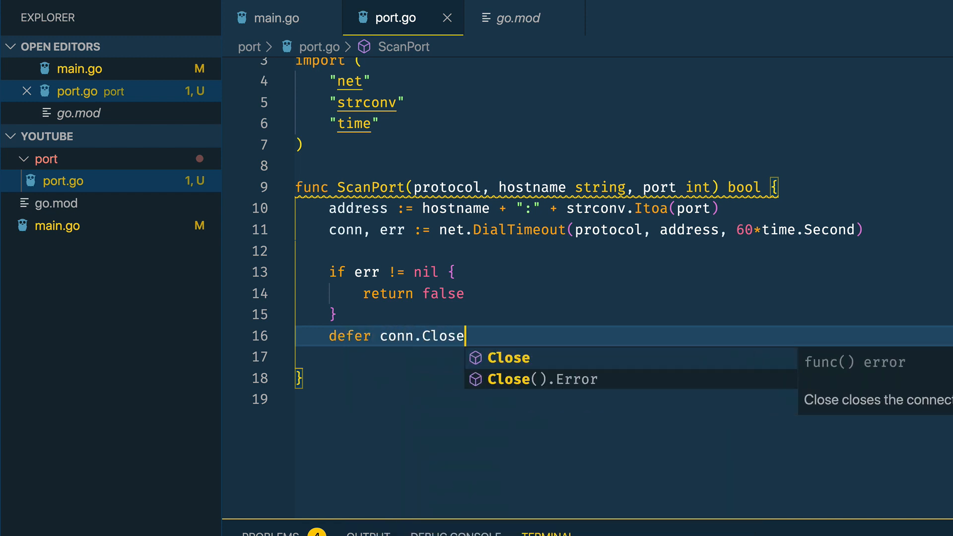
key("Enter")
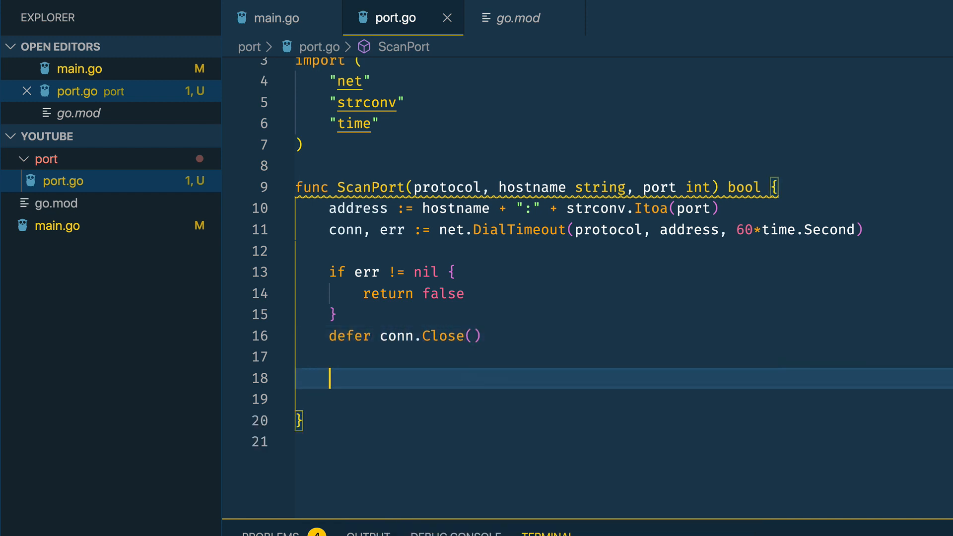
type("return true")
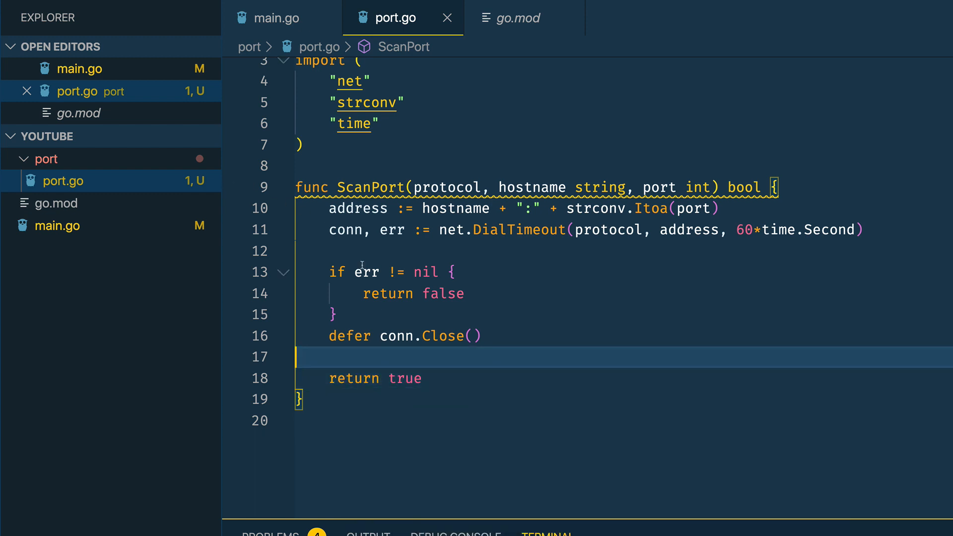
left_click_drag(328, 272, 334, 315)
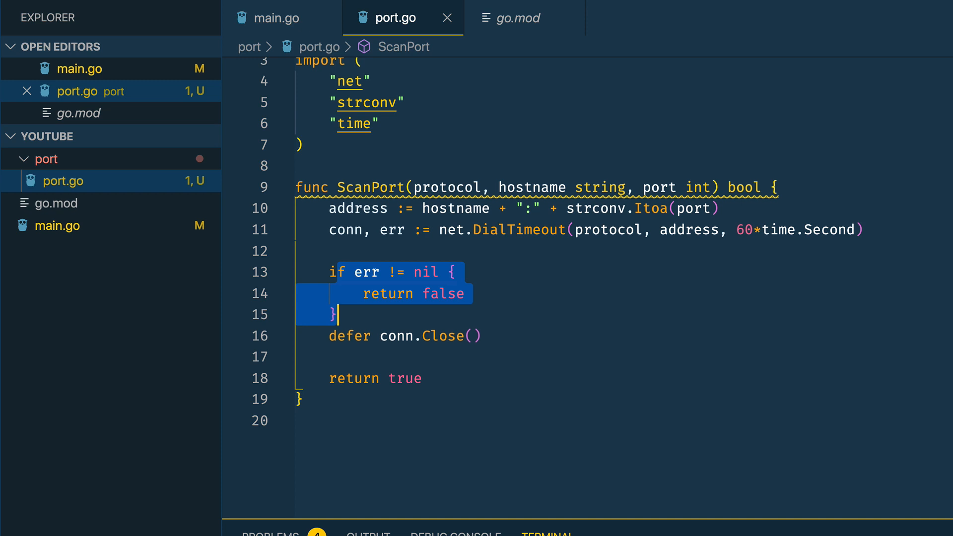
mouse_move(379, 246)
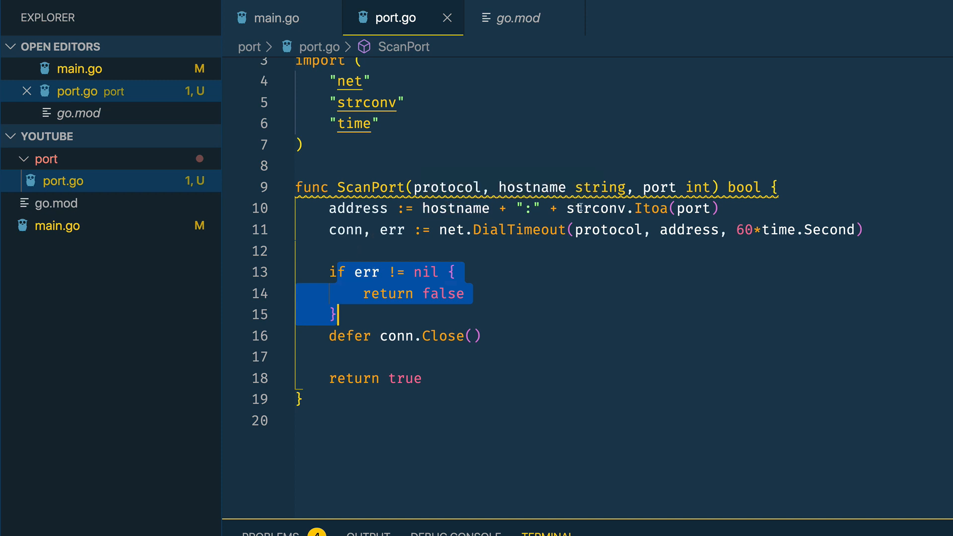
left_click(405, 294)
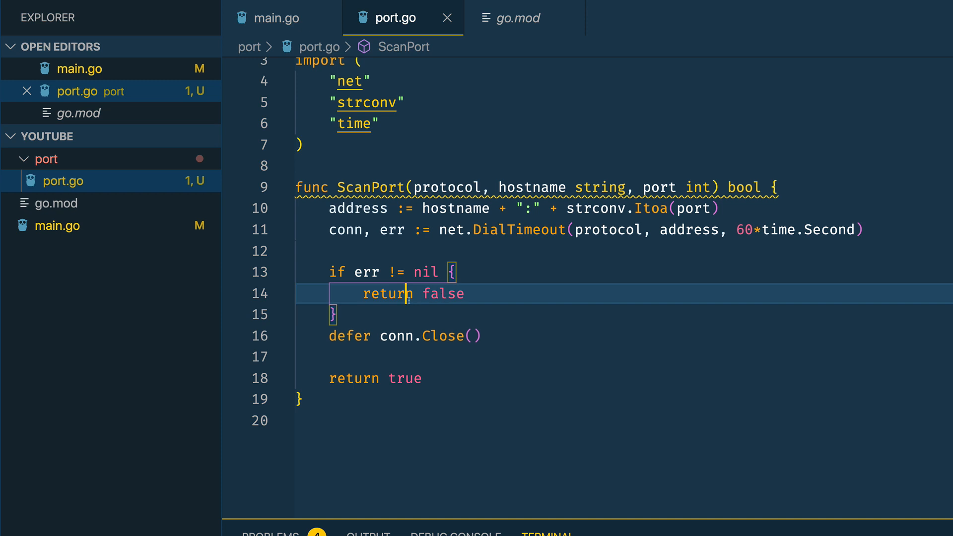
mouse_move(353, 360)
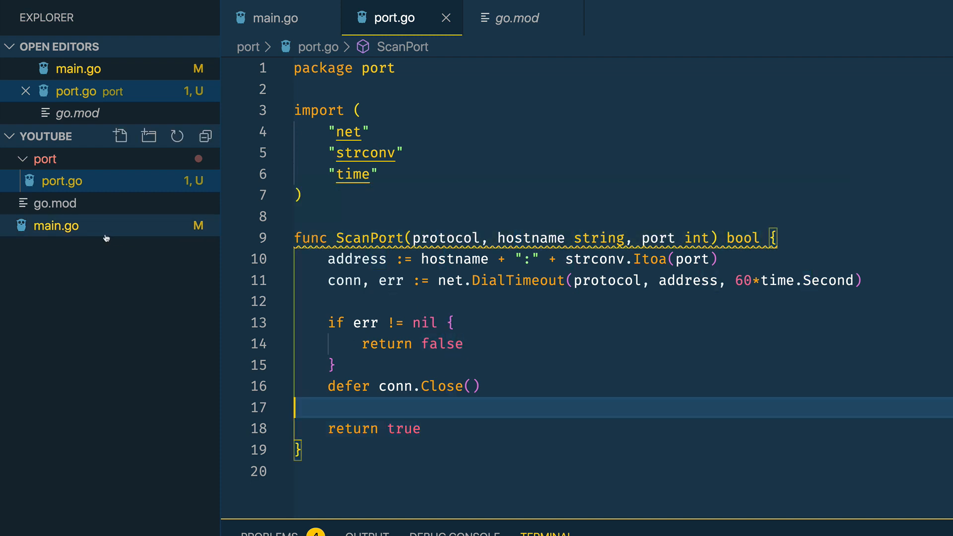
Import github.com/elliotforbes/athena/port in main.go
left_click(56, 227)
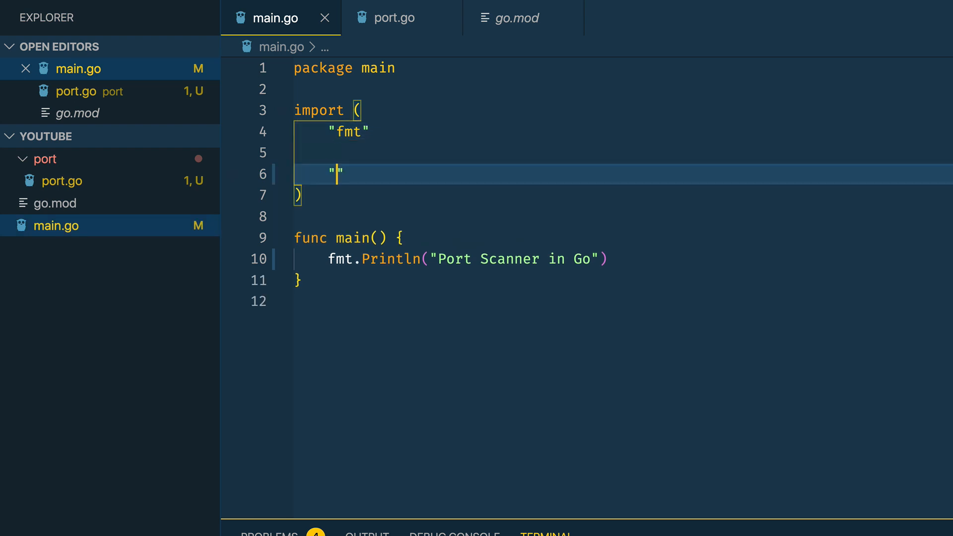
type("github.com/el")
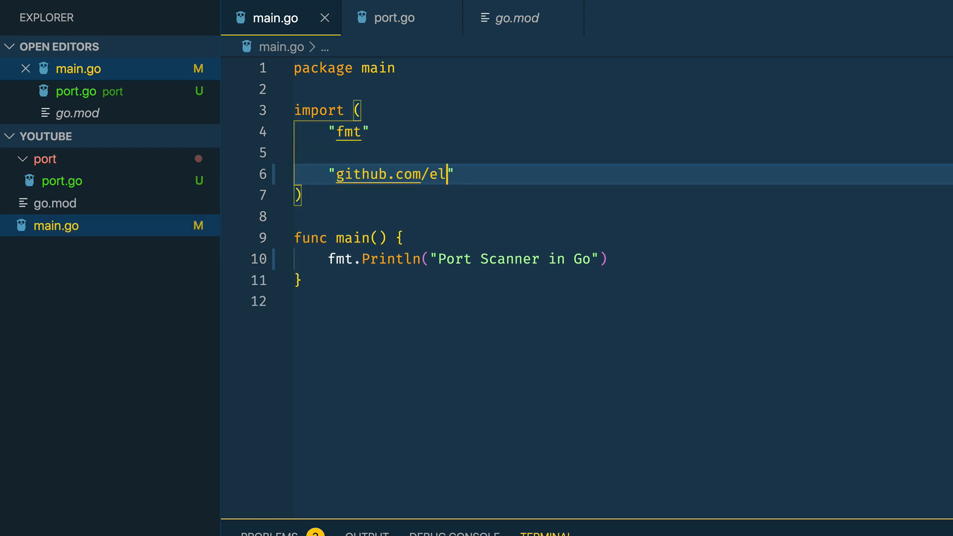
type("liotforbes/athen")
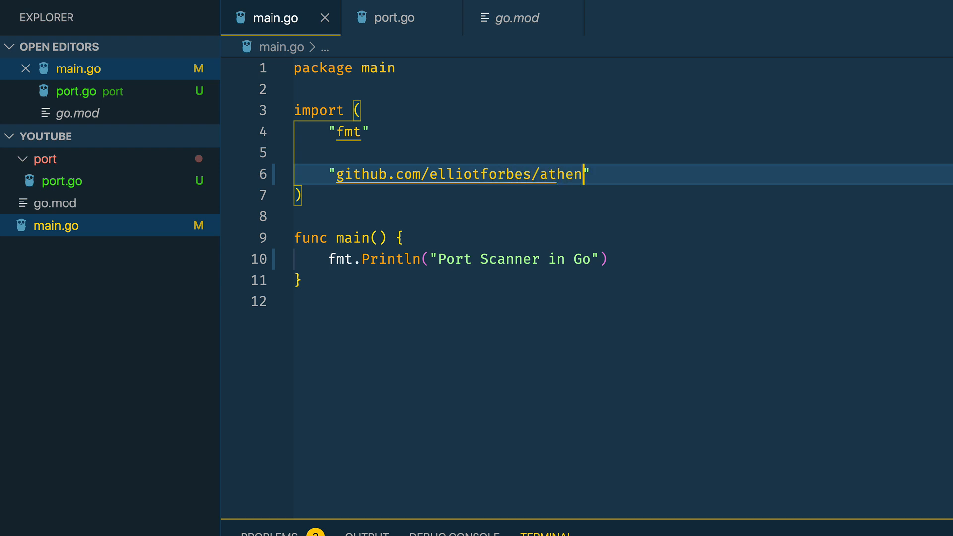
type("a/port")
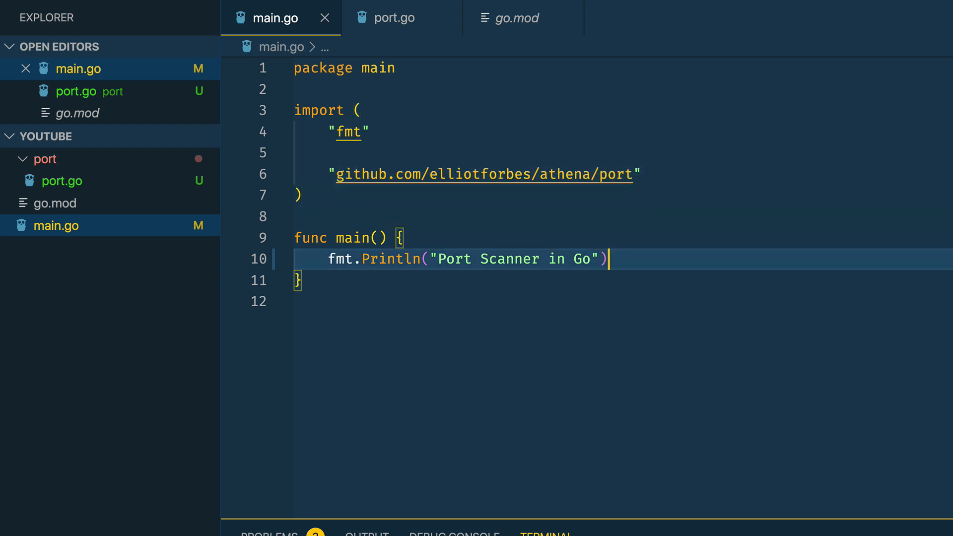
key("Enter")
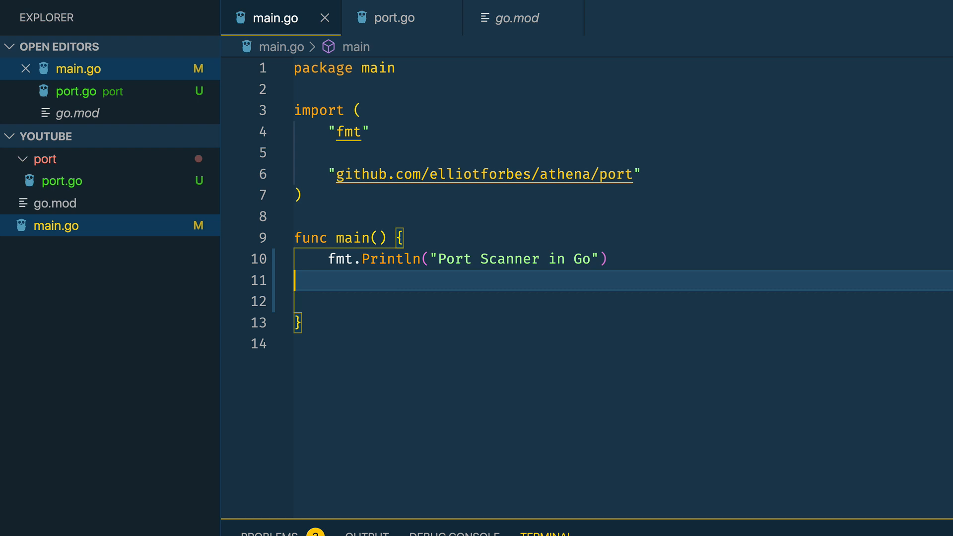
key("Enter")
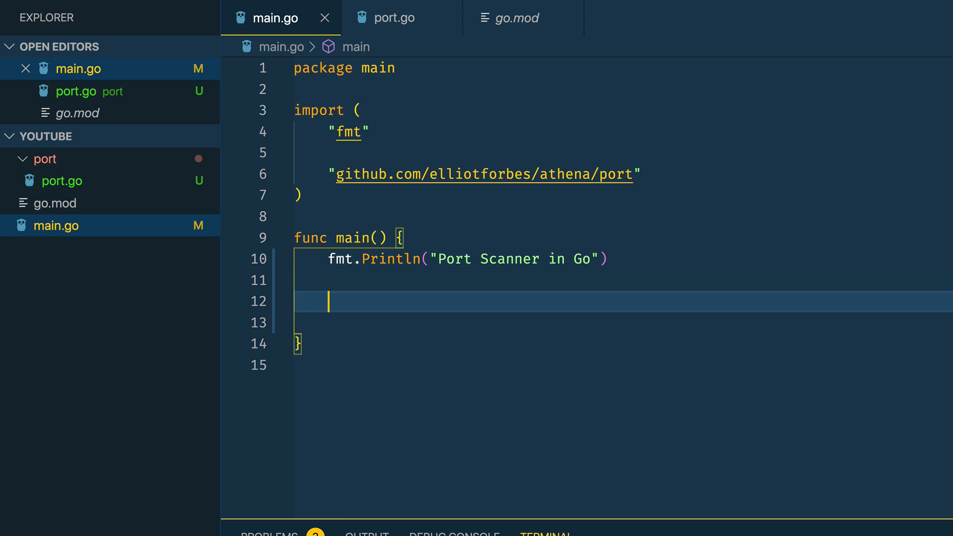
Add open := port.ScanPort("tcp", "localhost", 1313) inside main
type("open")
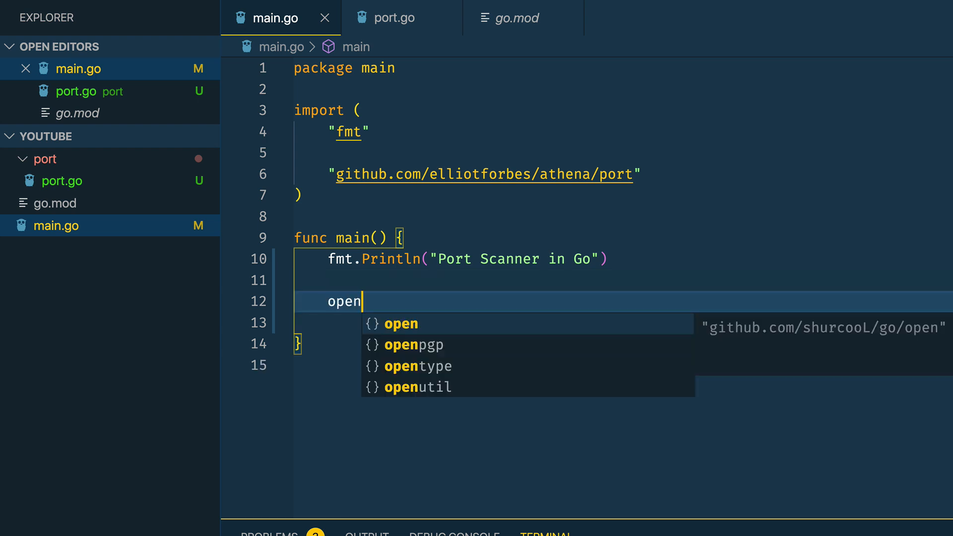
type(":=")
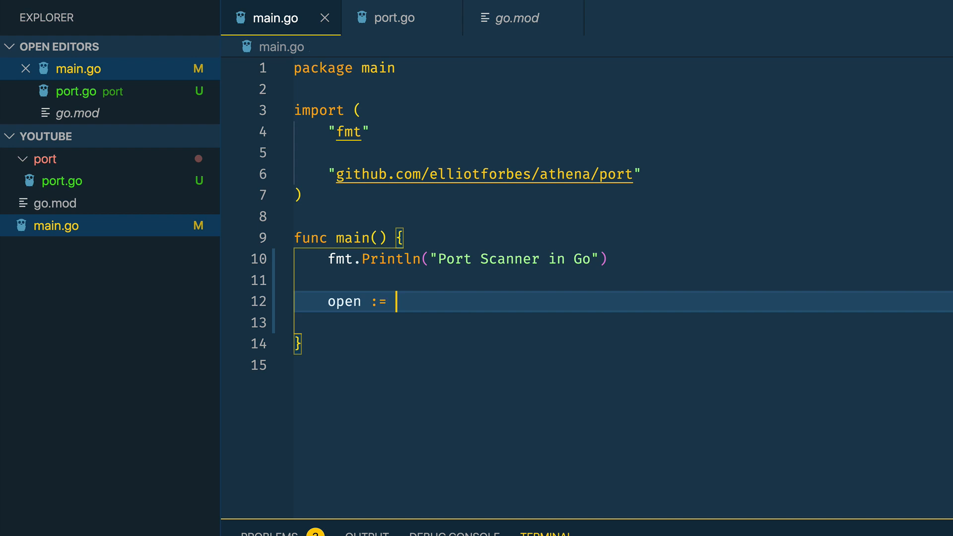
type("port.ScanPort(")
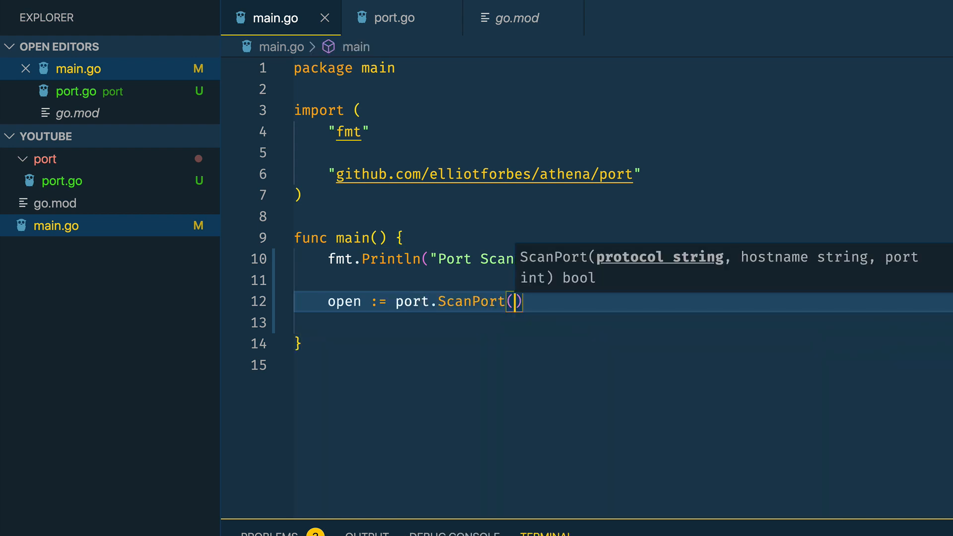
type("\"tcp\"")
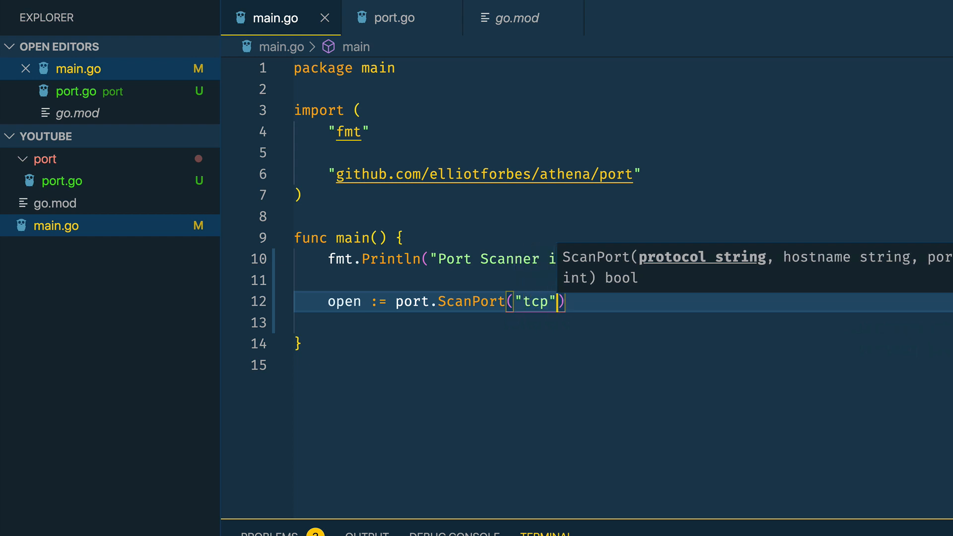
type(", \"localhost\",")
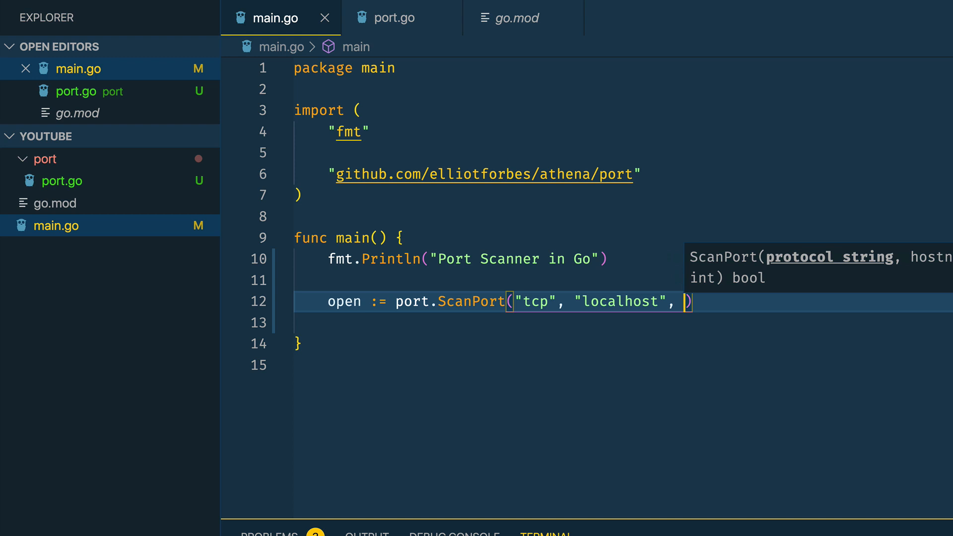
type("1313")
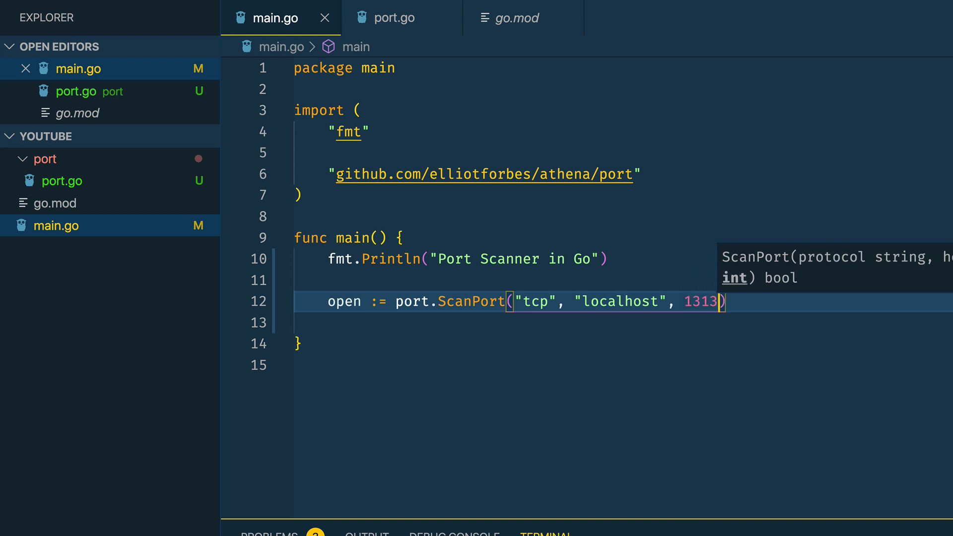
key("Enter")
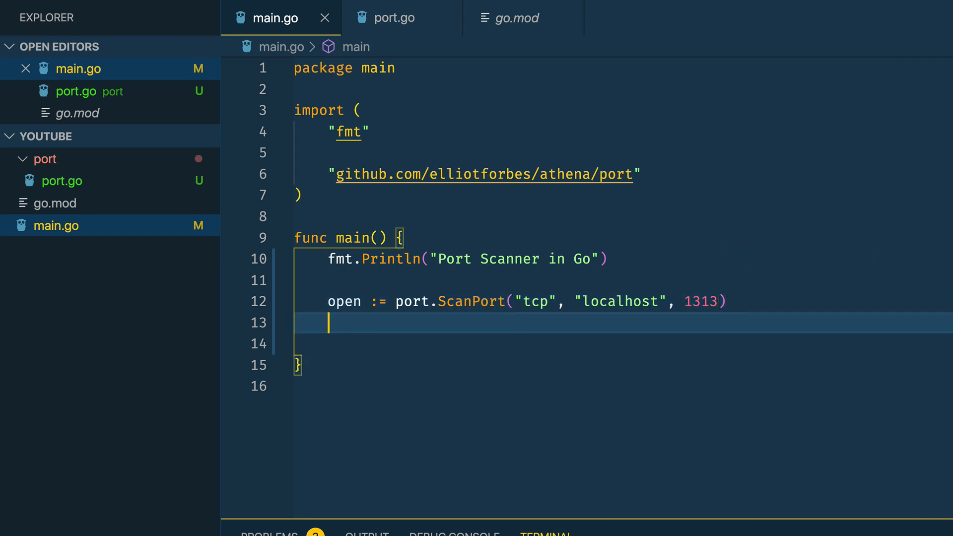
Print the result with fmt.Printf("Port Open: %t\n", open)
type("fmt.Pri")
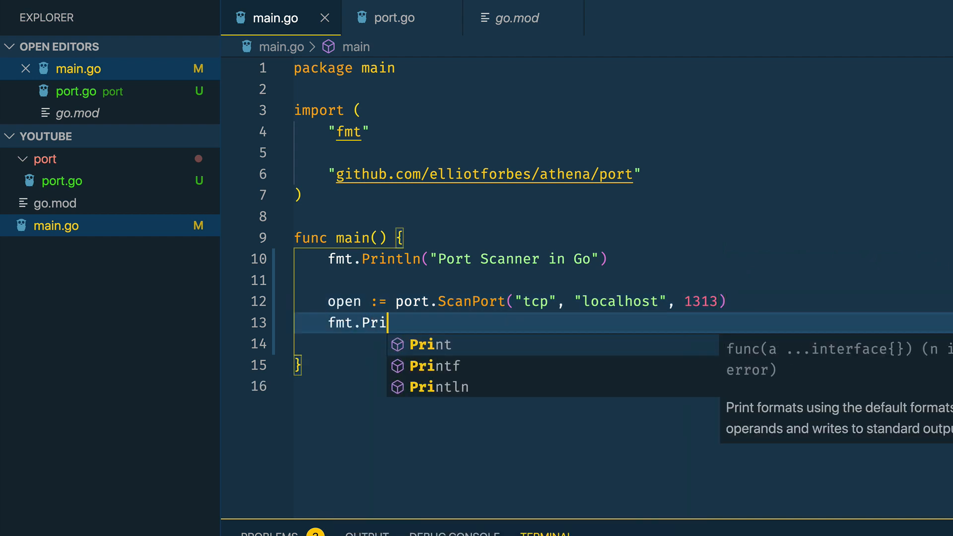
left_click(435, 365)
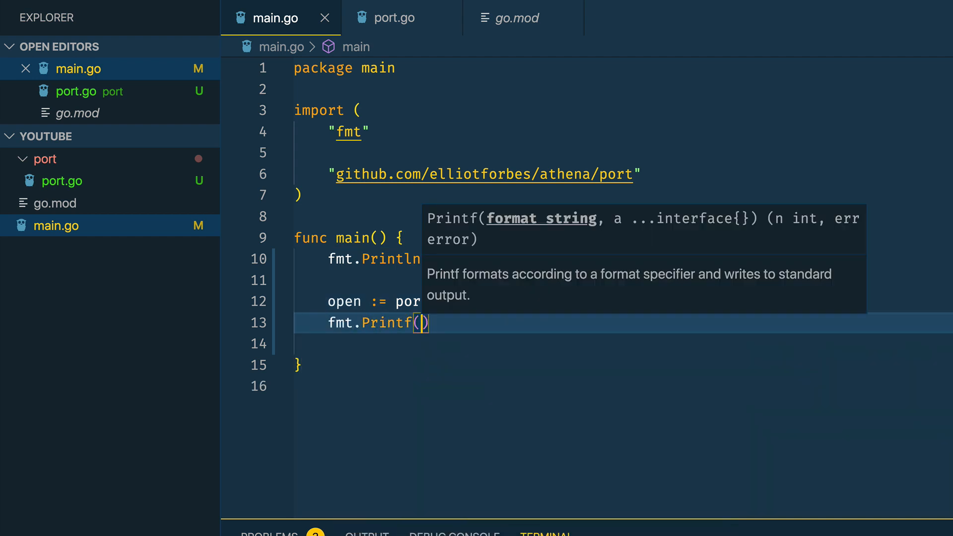
type("\"Port O")
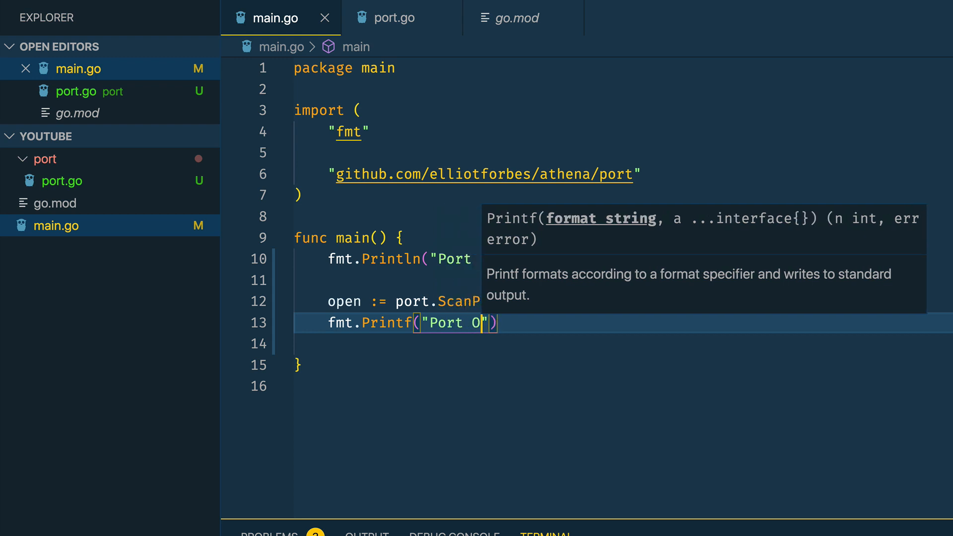
type("pen:")
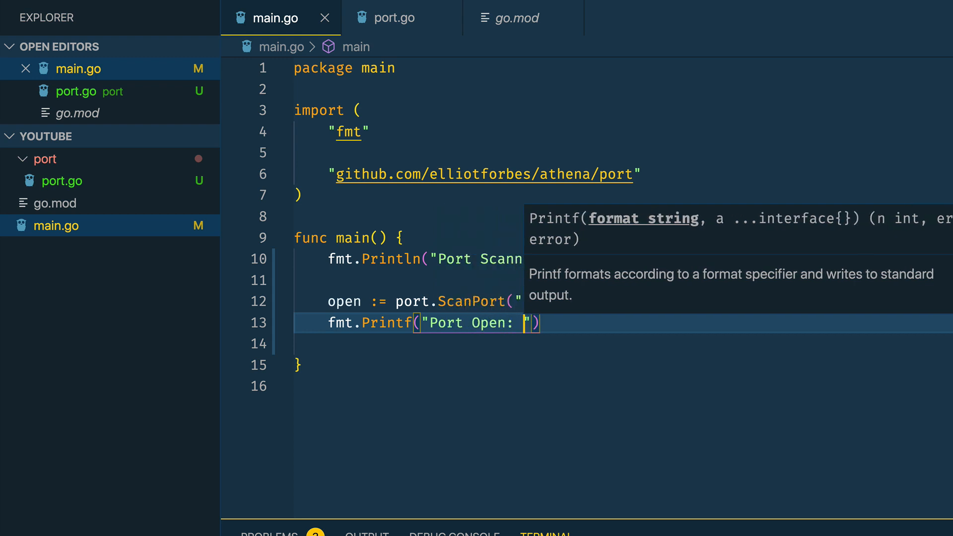
type("%t\\n")
type("go")
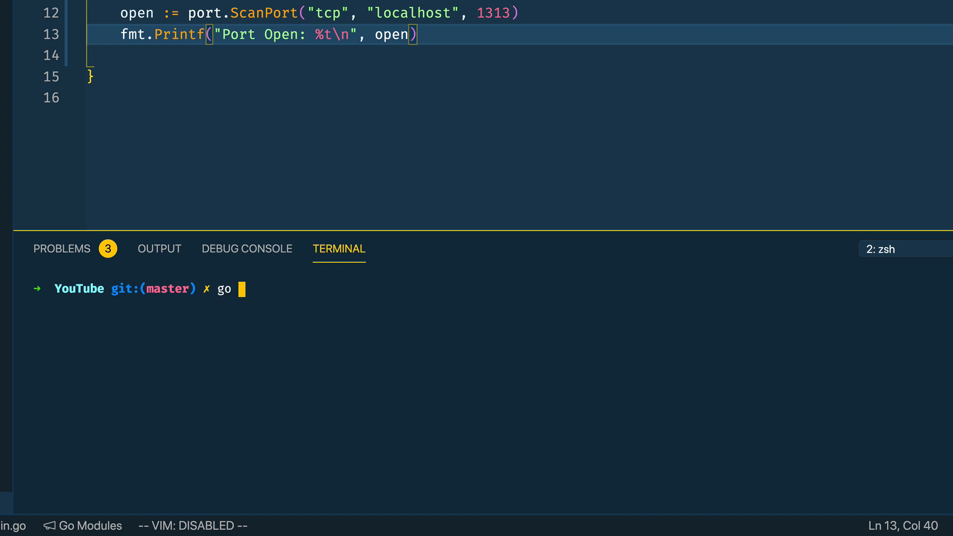
Run go run main.go to see Port Open: true, then select 1313 to change it to 1314
type("run main.go")
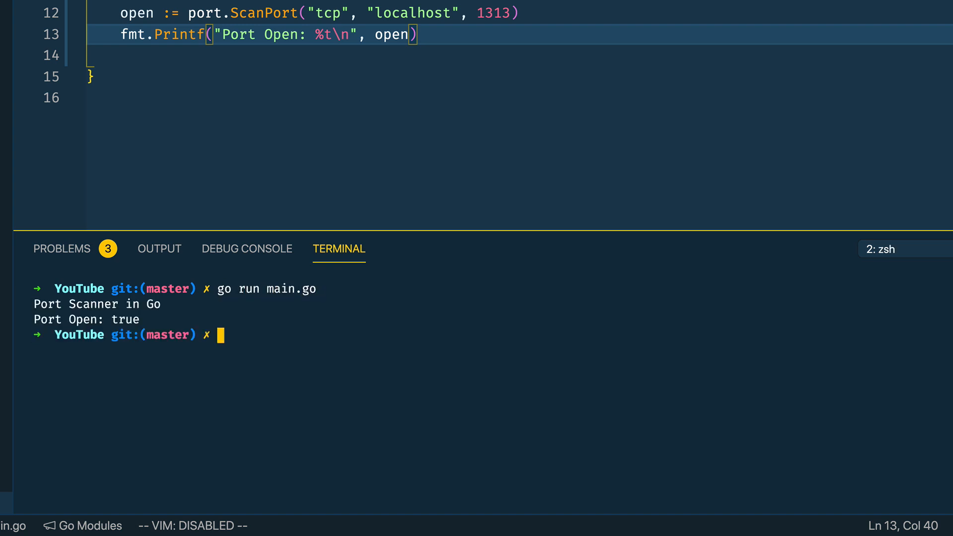
mouse_move(121, 355)
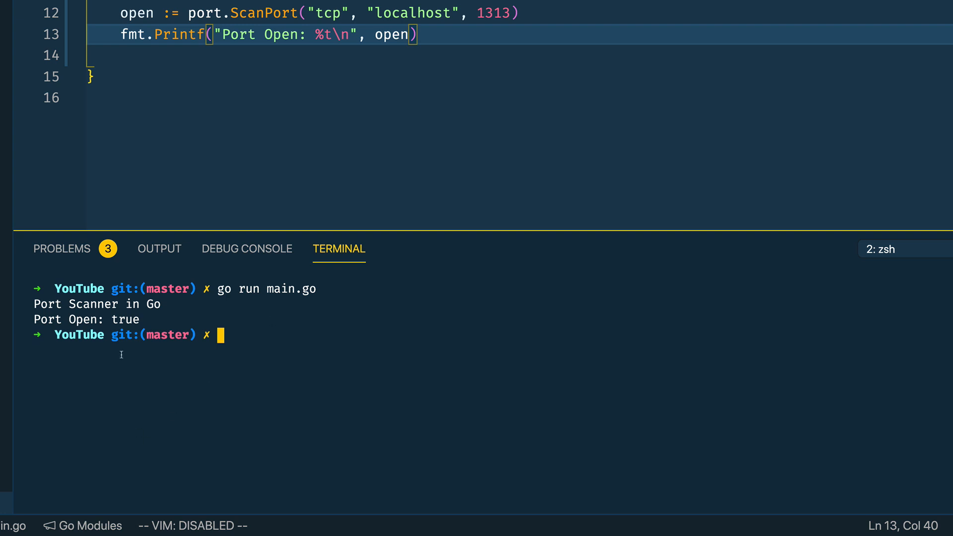
double_click(99, 319)
type("4")
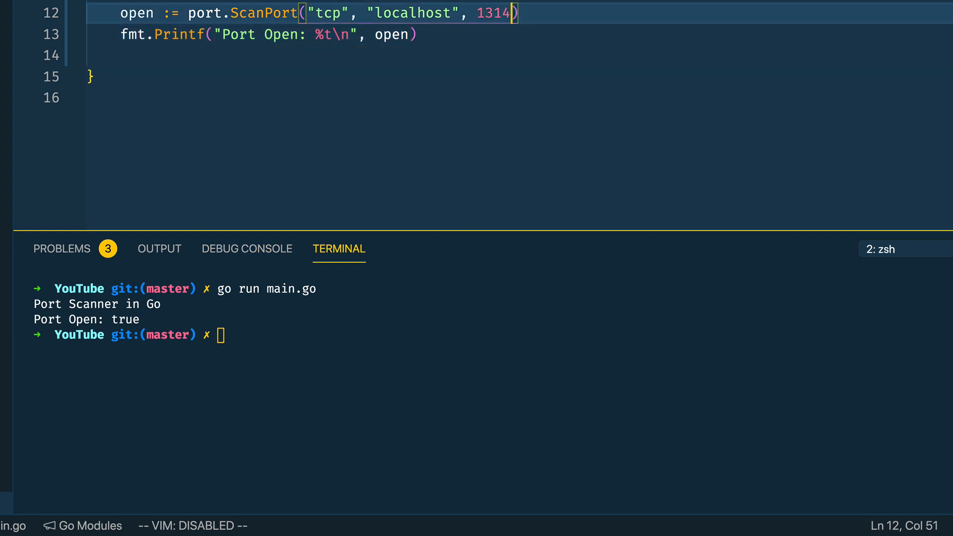
mouse_move(354, 317)
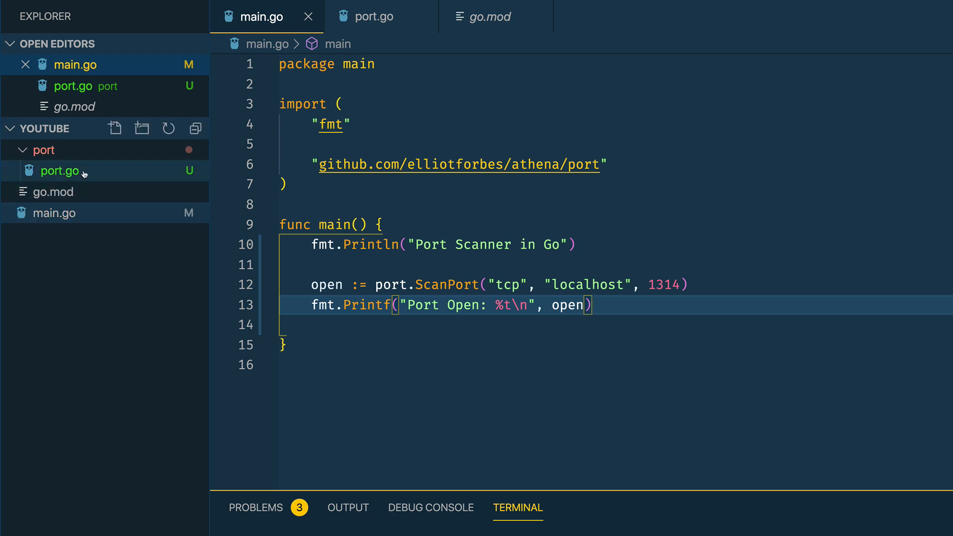
Switch back to port.go to add blank lines below ScanPort
left_click(60, 171)
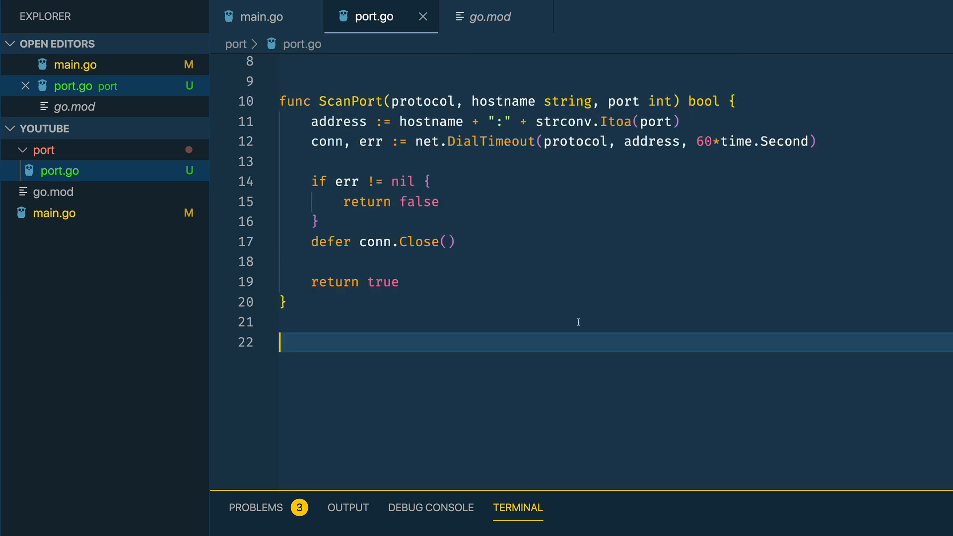
Stub func InitialScan(hostname string) []ScanResult below ScanPort
type("func I")
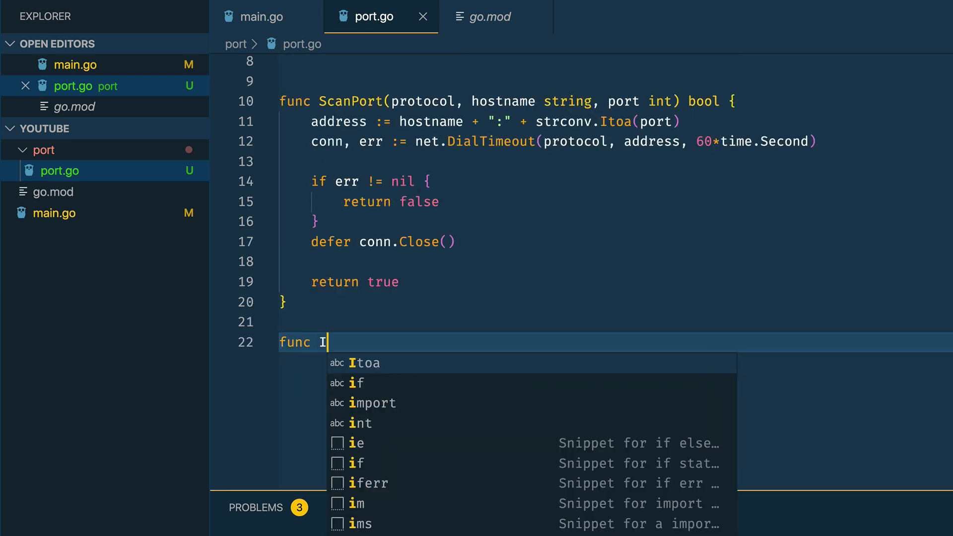
type("nitial")
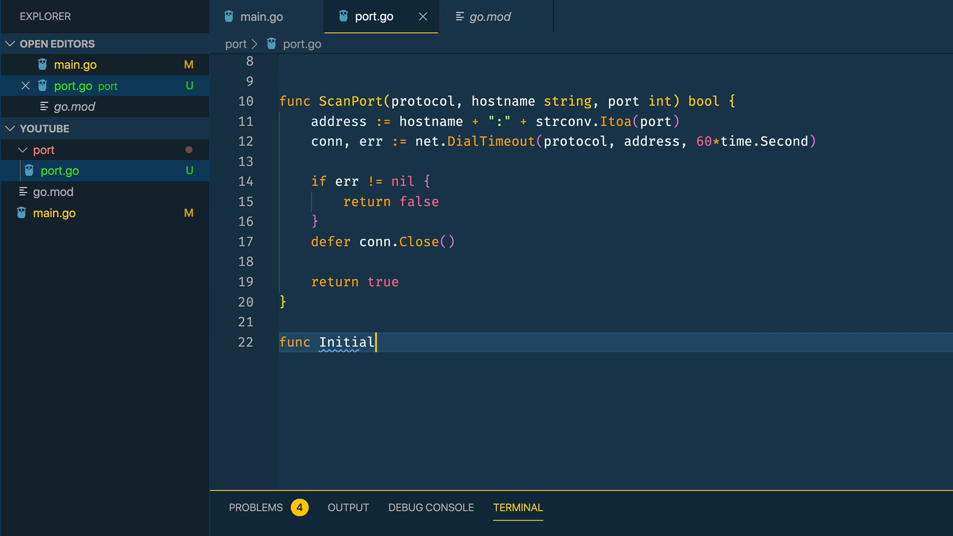
type("Scan(hosta")
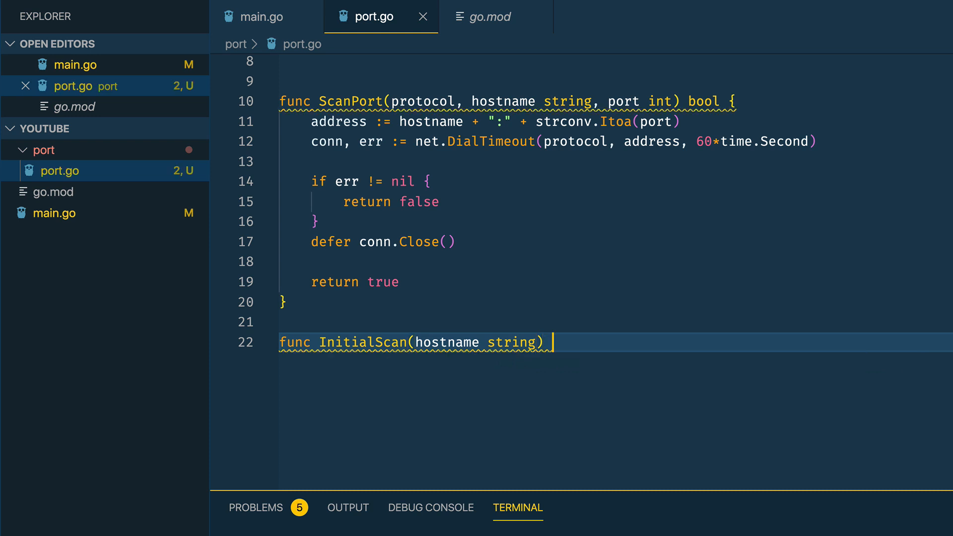
type("[]")
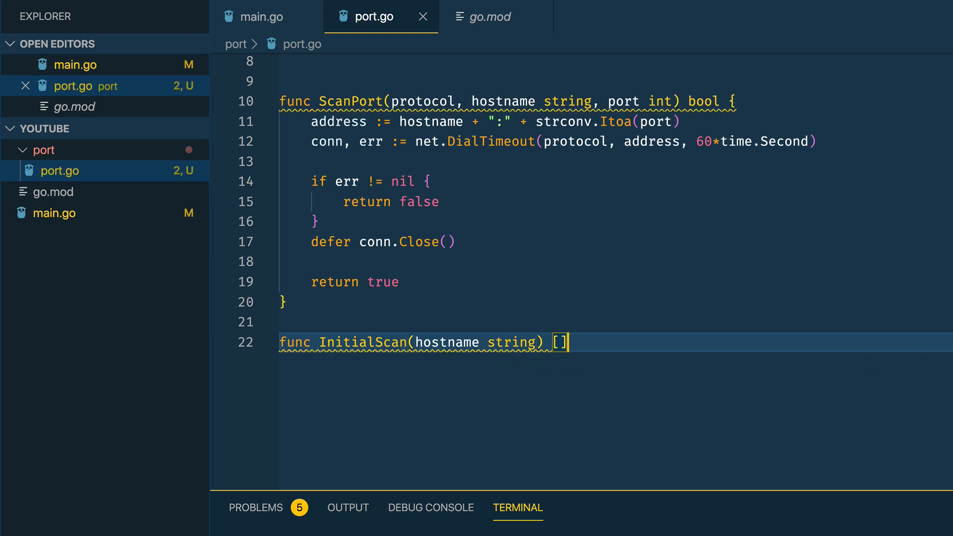
type("ScanR")
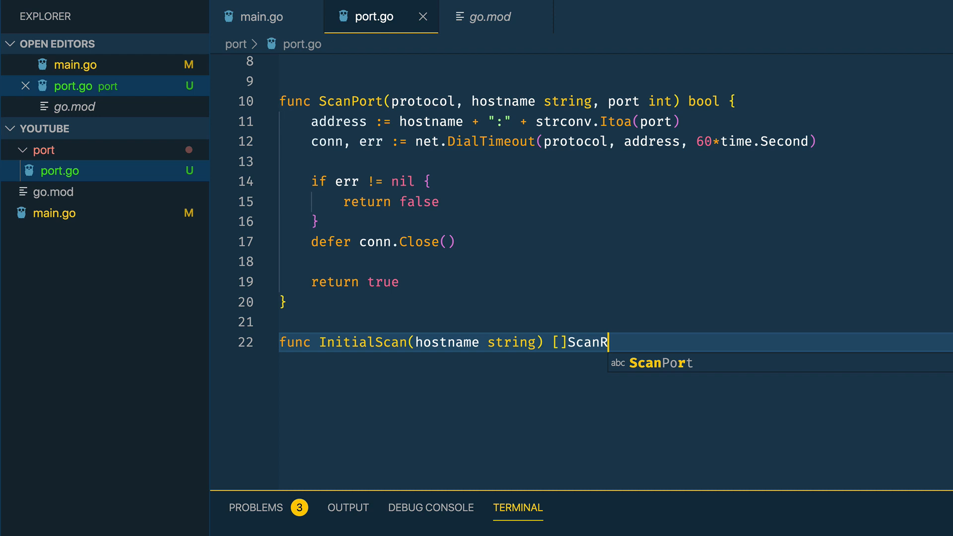
type("esult {")
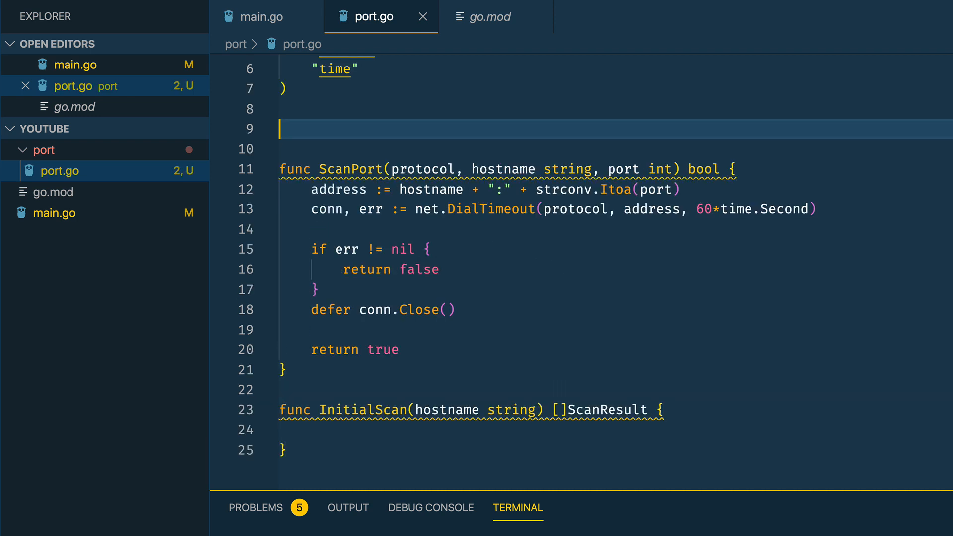
Define type ScanResult struct with Port int and State string fields
type("type")
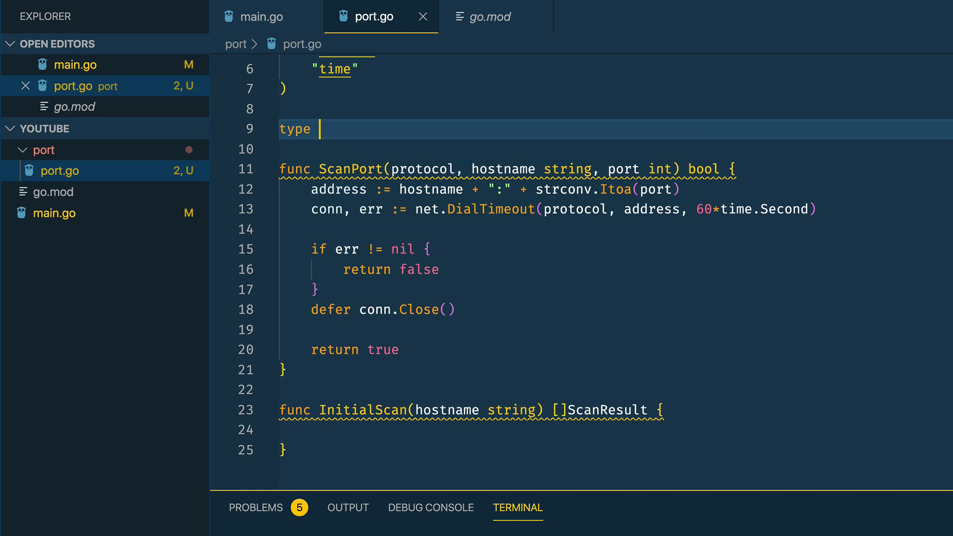
type("ScanResult")
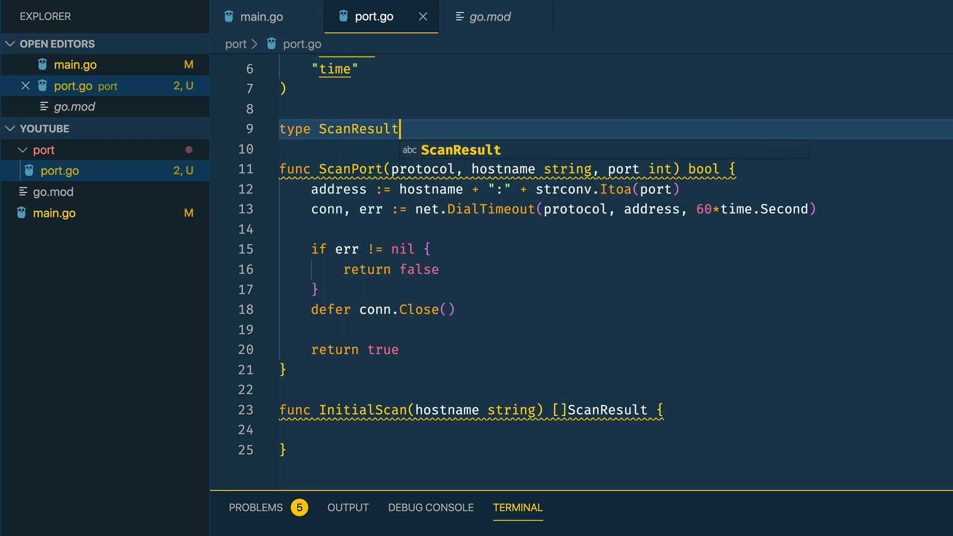
type("strcu")
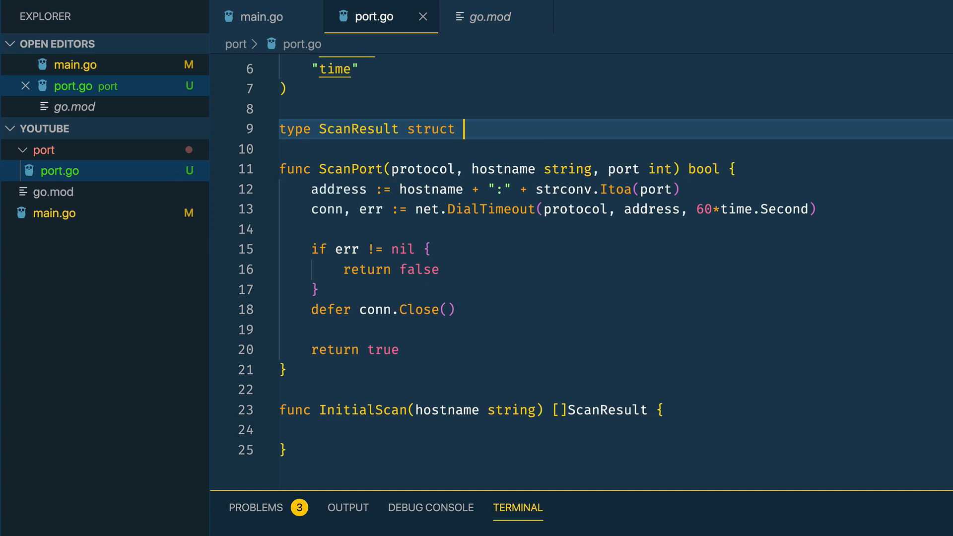
type("{")
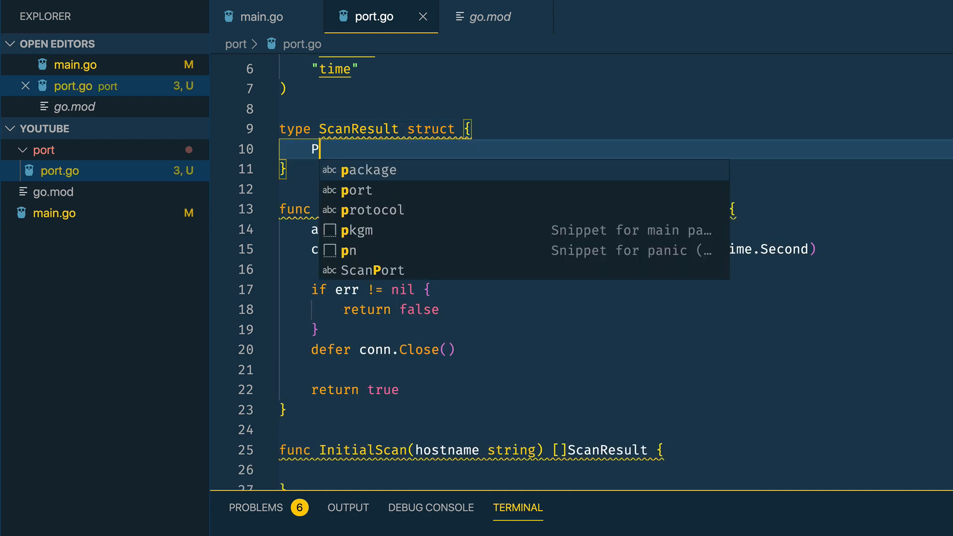
type("ort int")
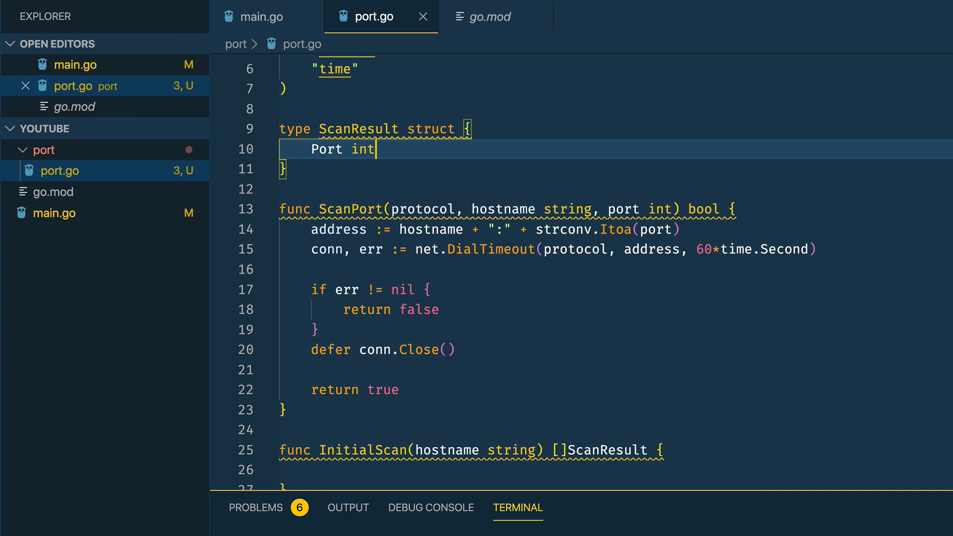
type("State str")
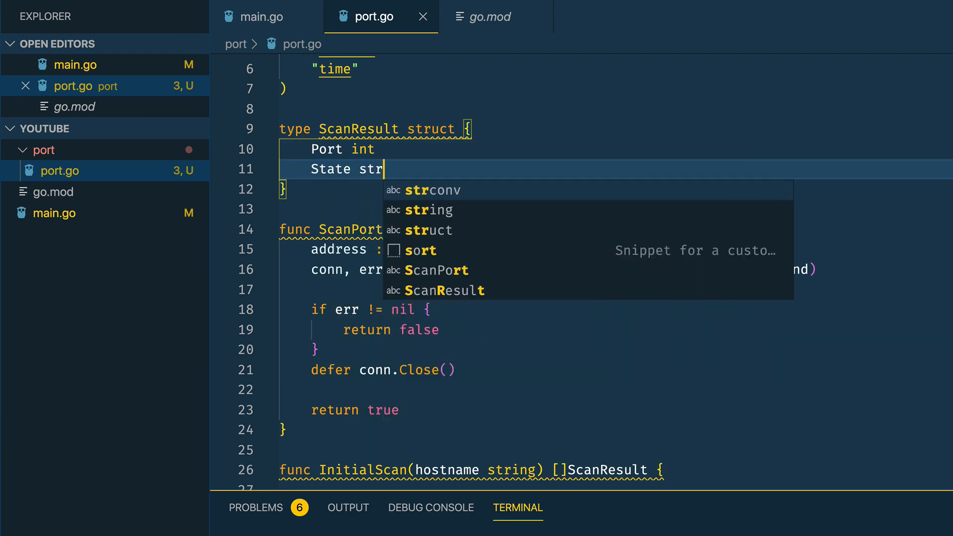
key("Tab")
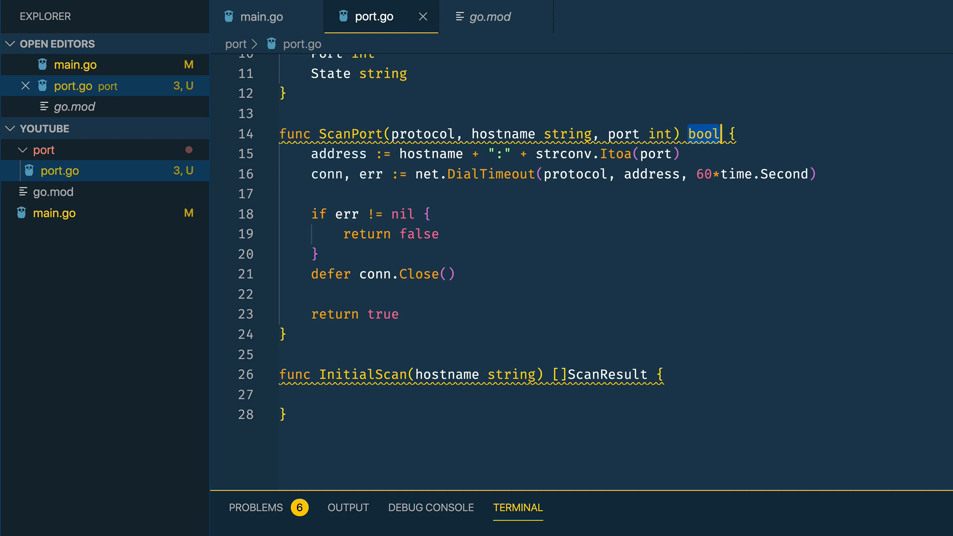
Change ScanPort to return ScanResult and create result := ScanResult{Port: port}
type("ScanResult")
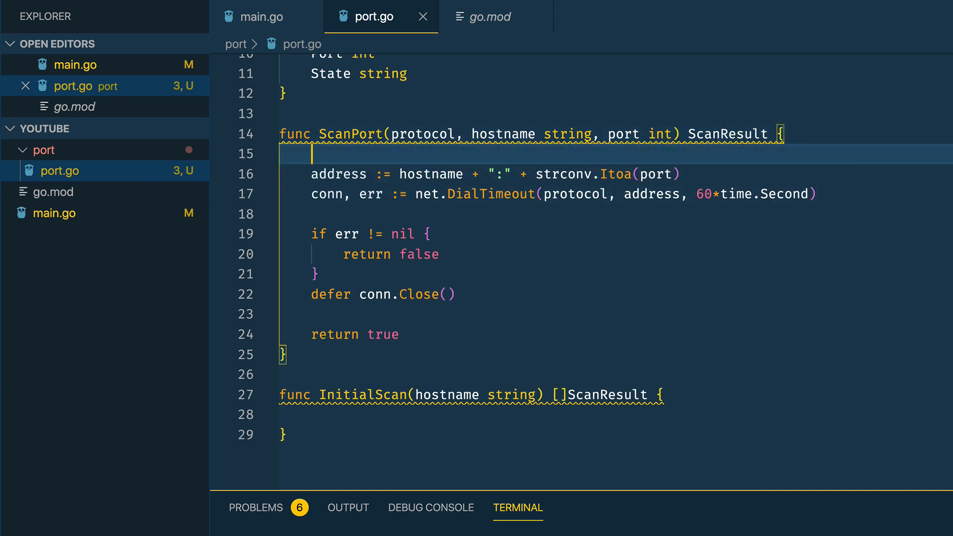
type("result := ScanRe")
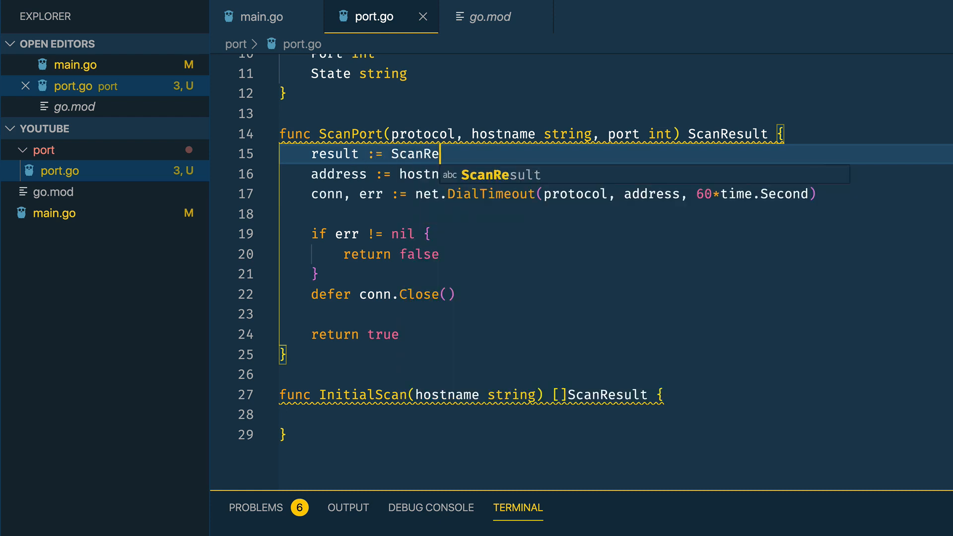
type("sult{}")
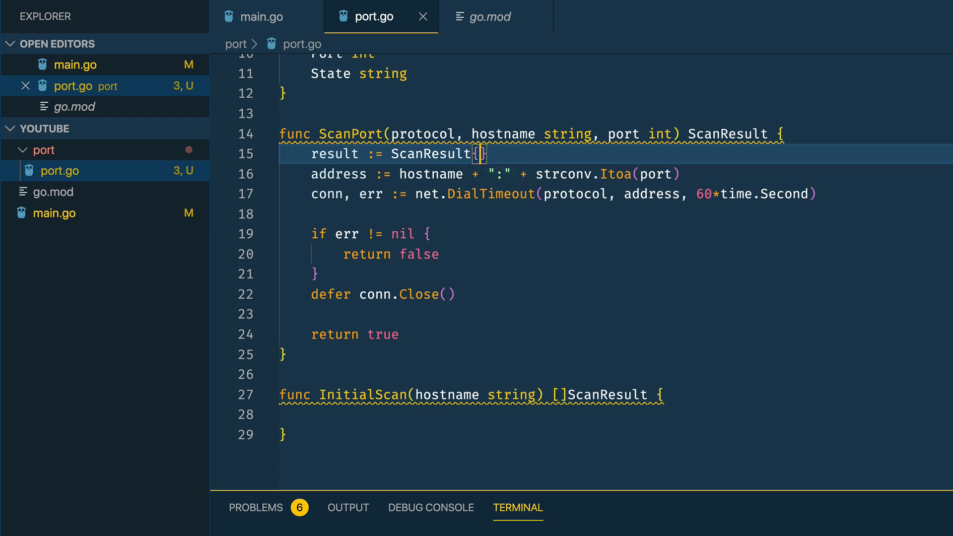
type("Port: port")
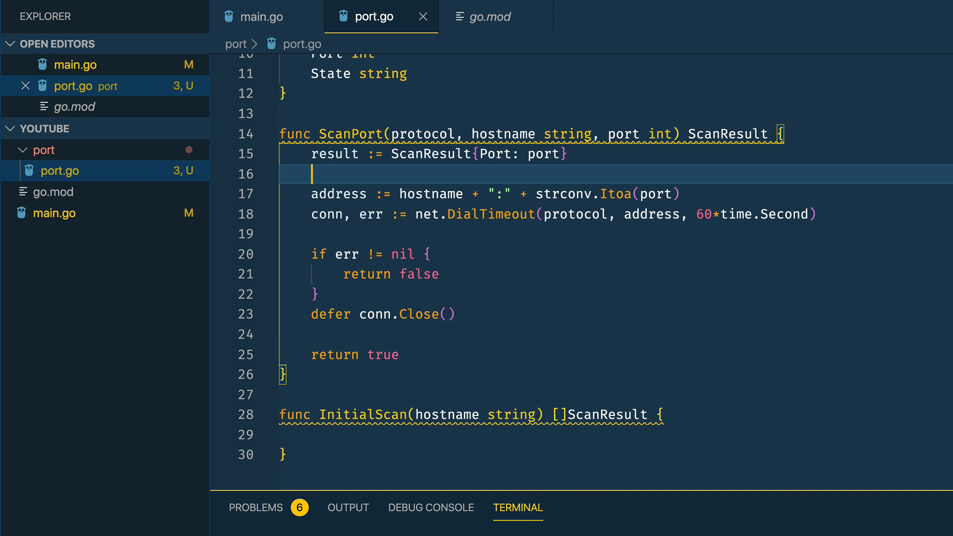
double_click(333, 153)
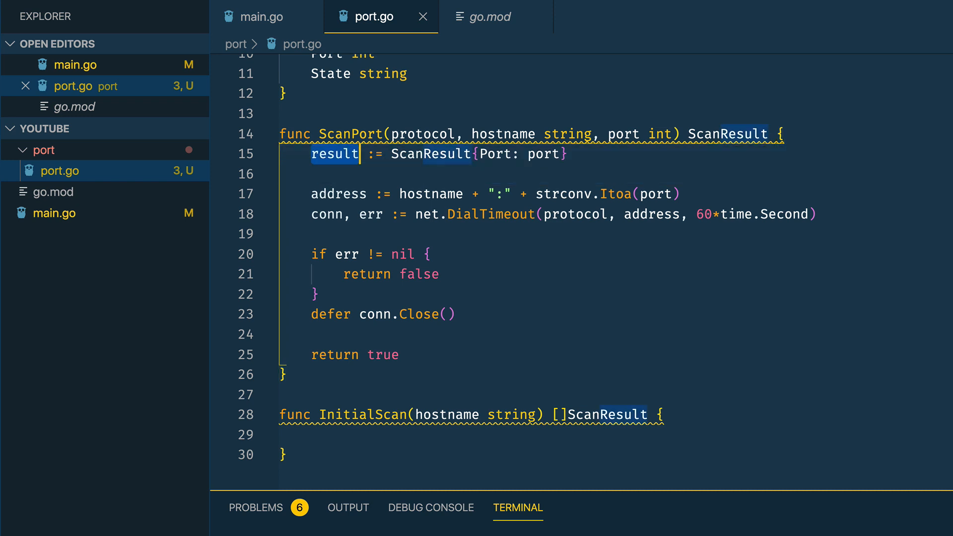
mouse_move(724, 155)
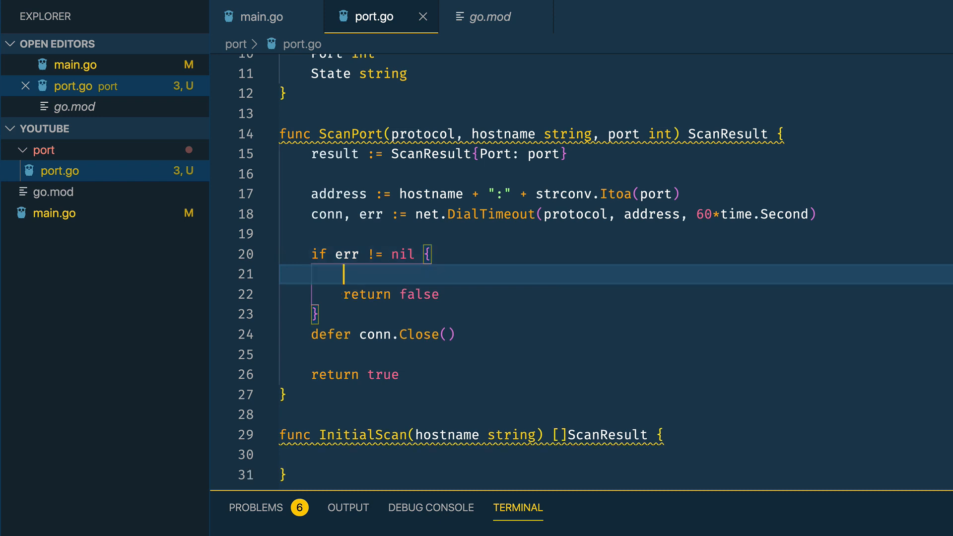
Set result.State to "Closed" on error or "Open" otherwise and return result in both branches
type("result.State =")
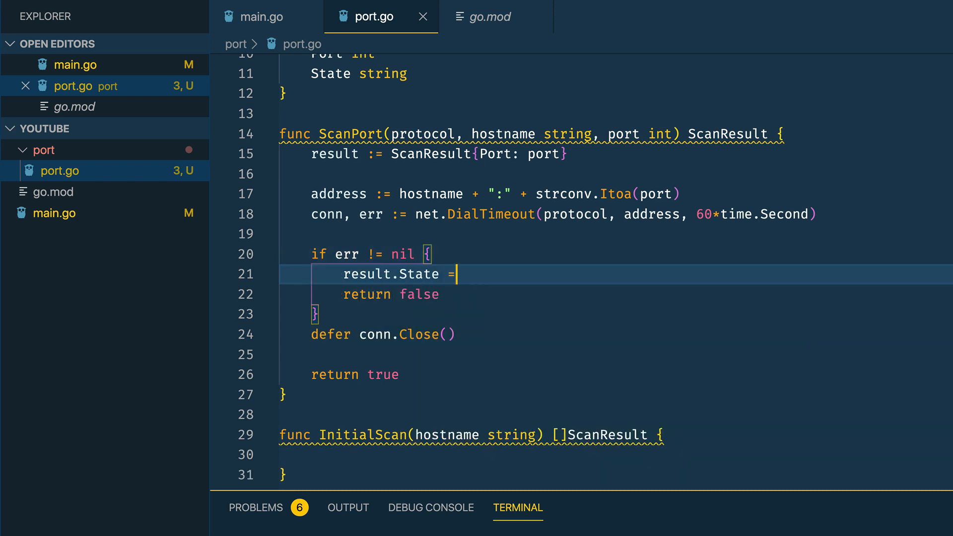
type("\"Closed\"")
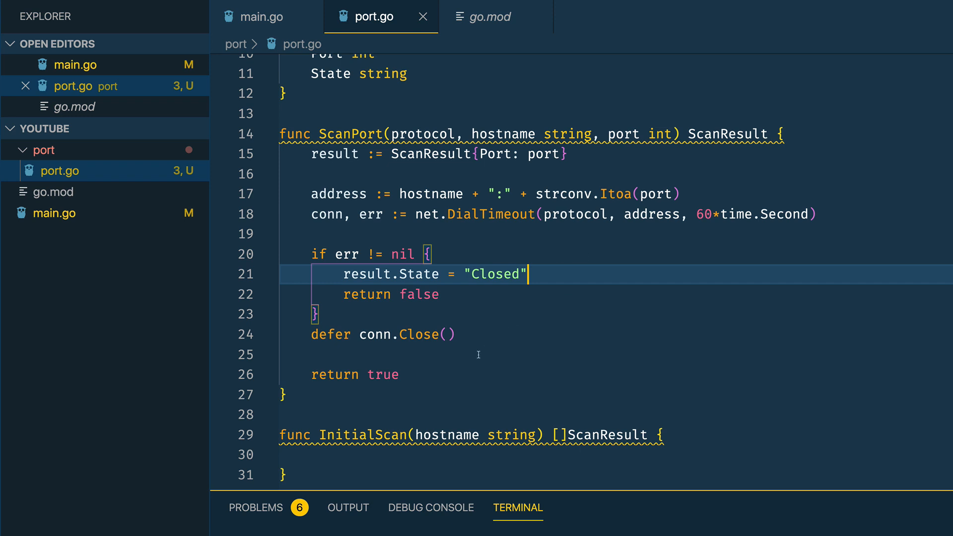
type("result.State = \"")
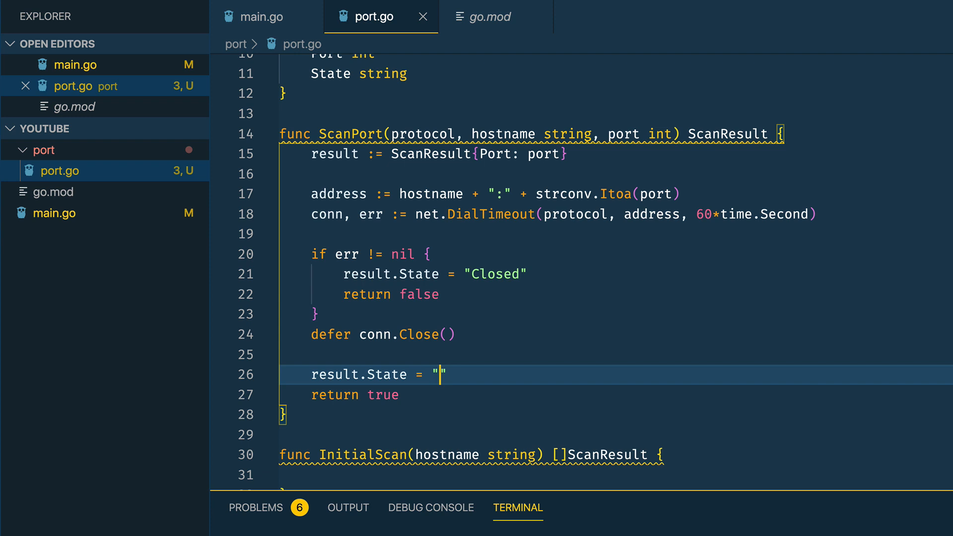
type("Open")
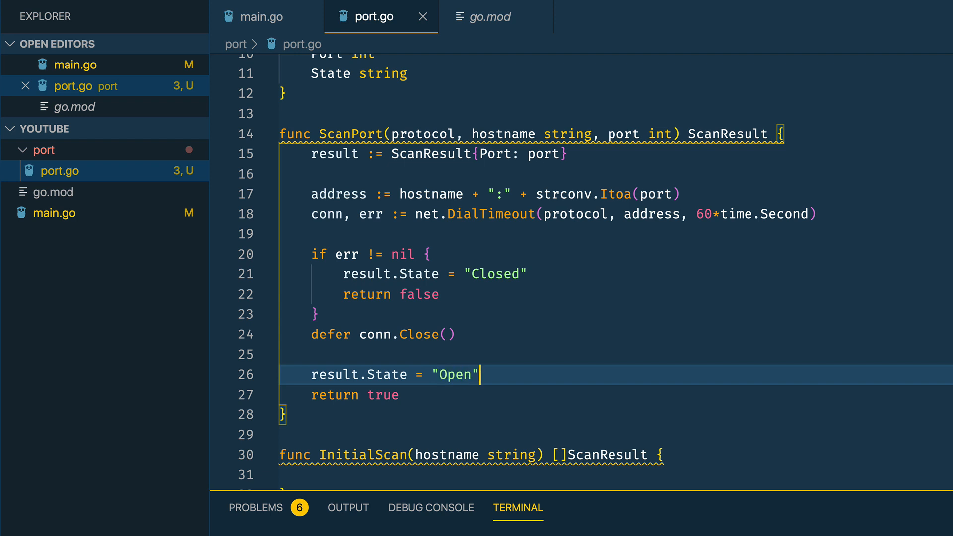
key("Backspace")
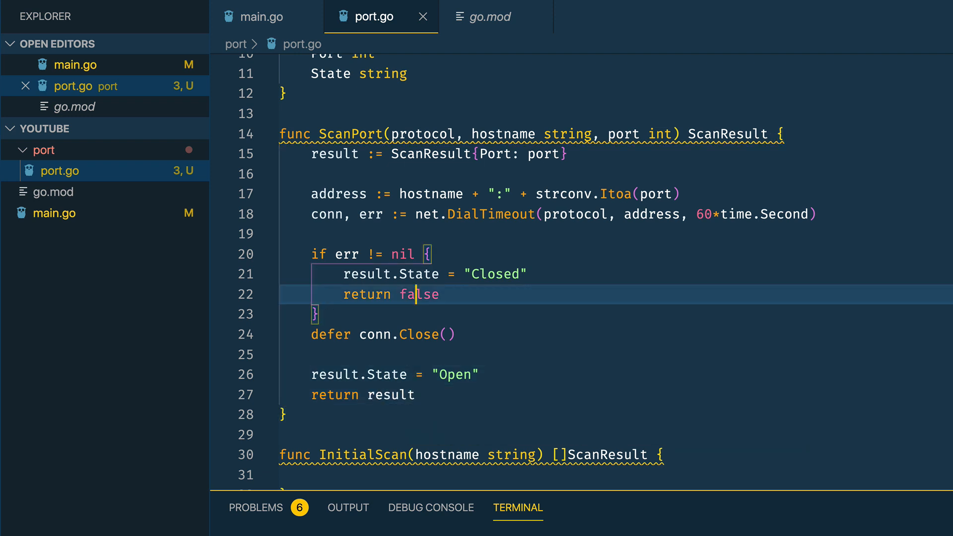
type("result")
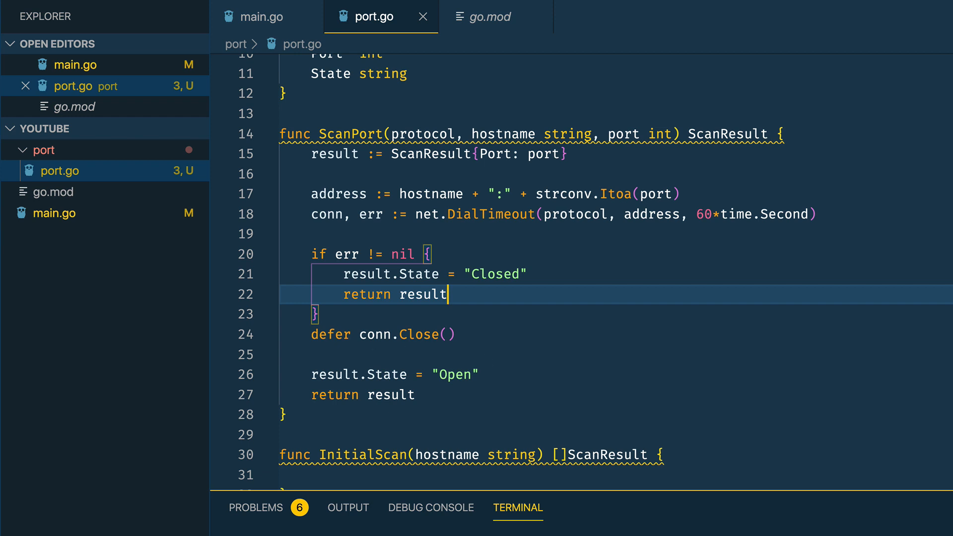
scroll("down", 3)
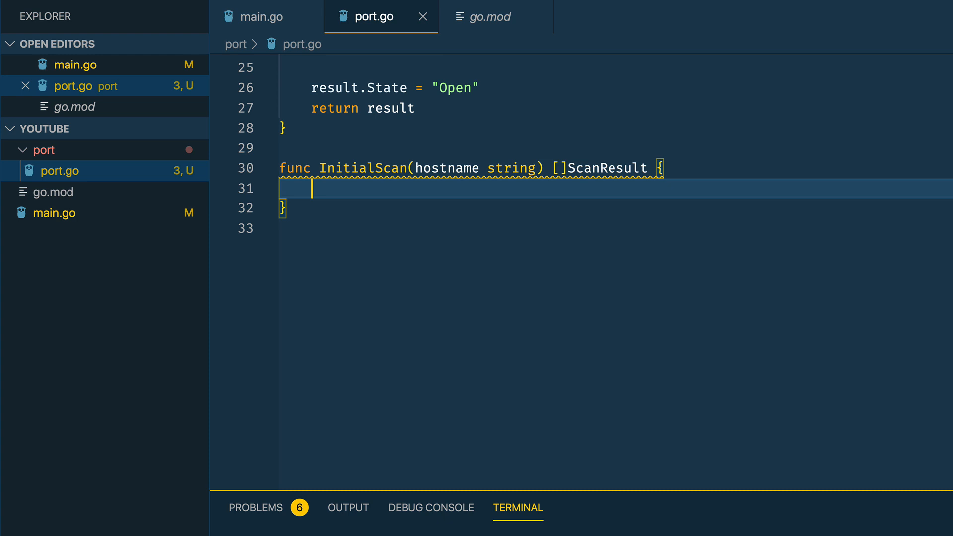
Declare var results []ScanResult and a for loop over ports up to 1024
type("var results []")
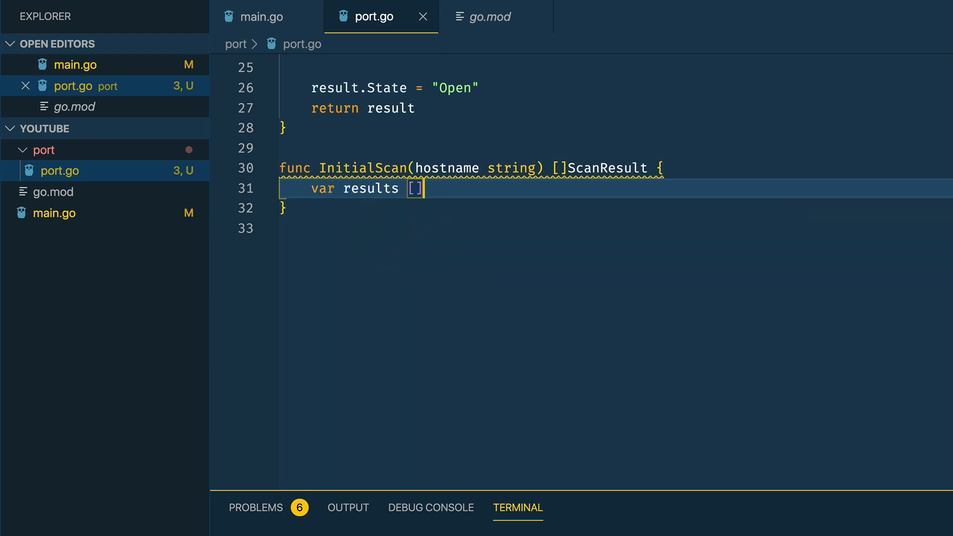
type("ScanRes")
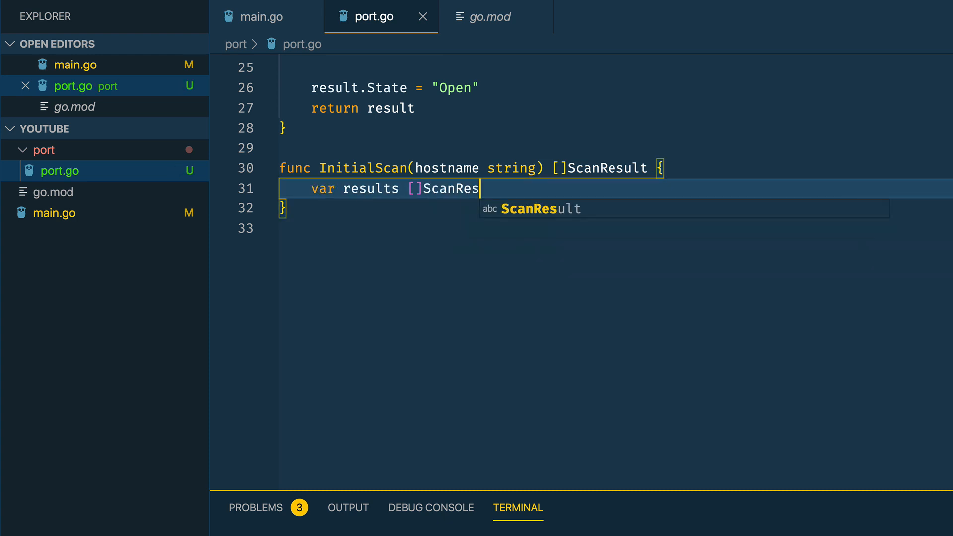
key("Enter")
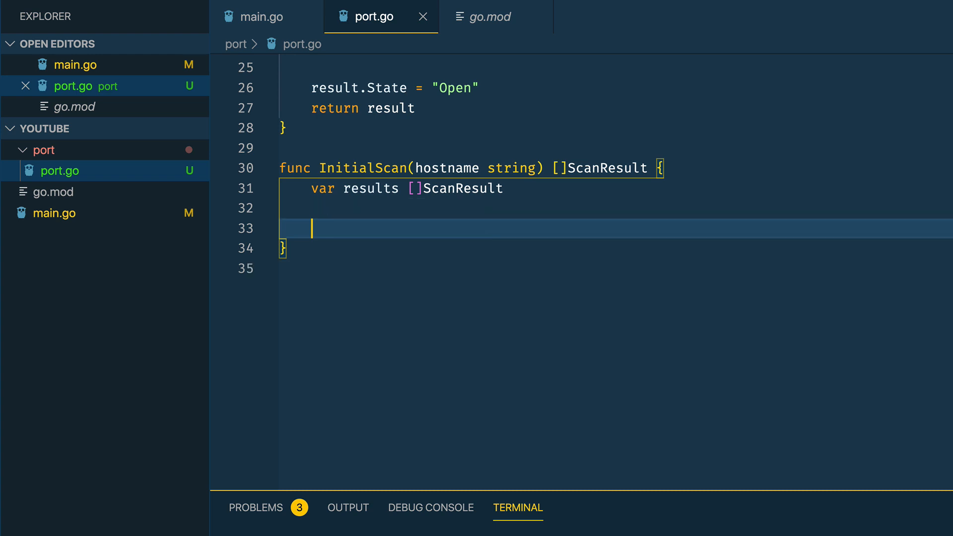
type("for i")
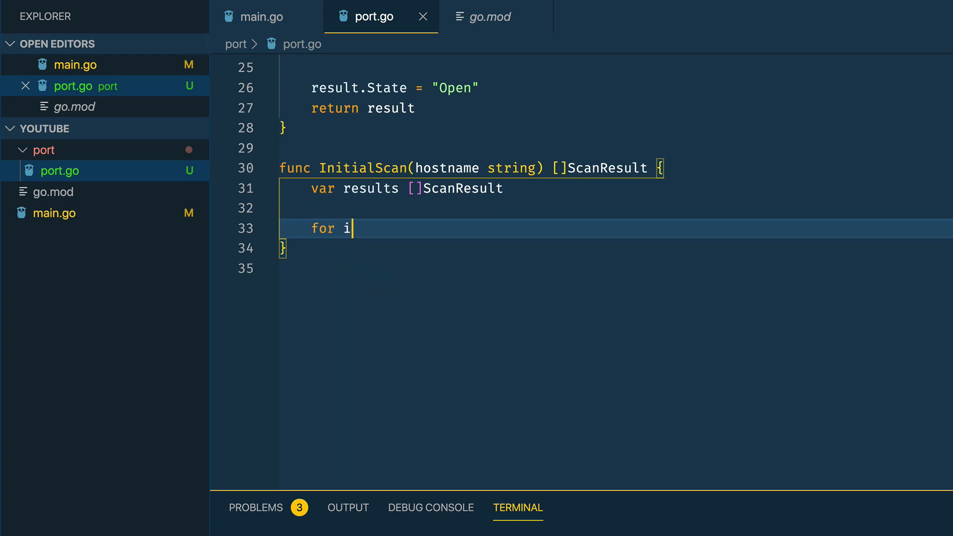
type(":= 0; i <")
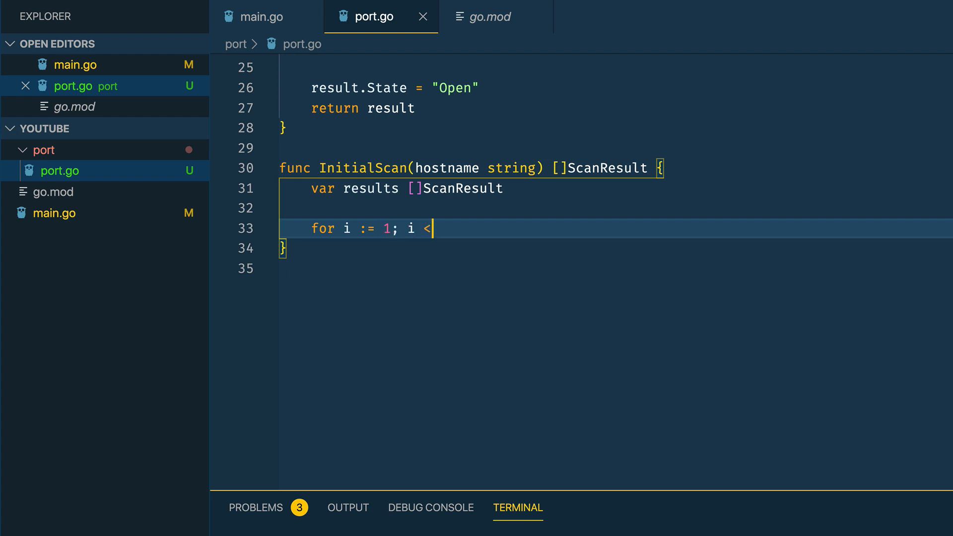
type("=")
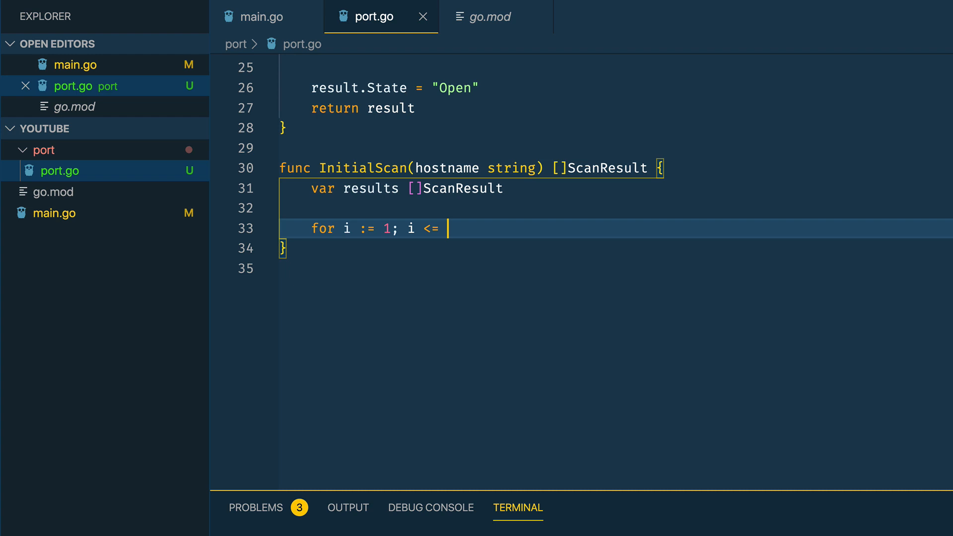
type("1024;")
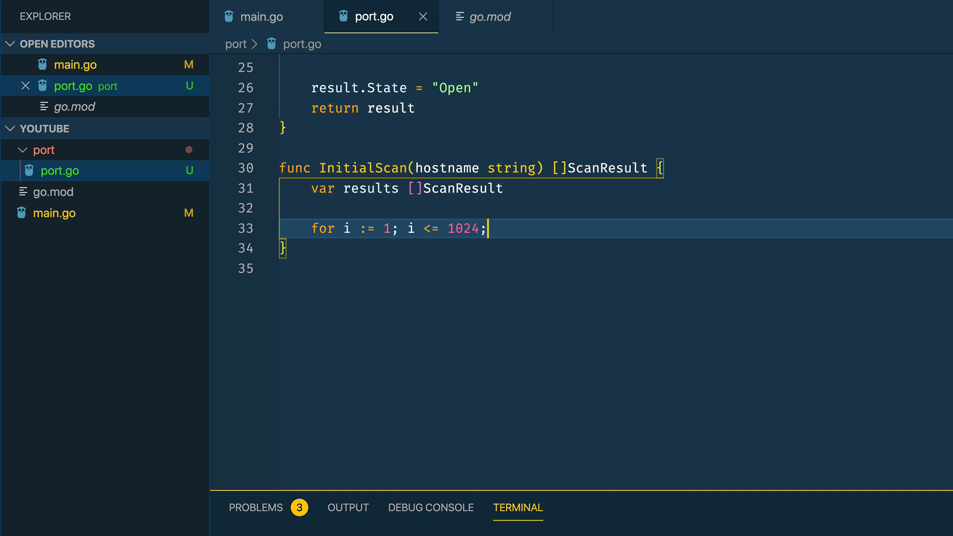
type("i++ {")
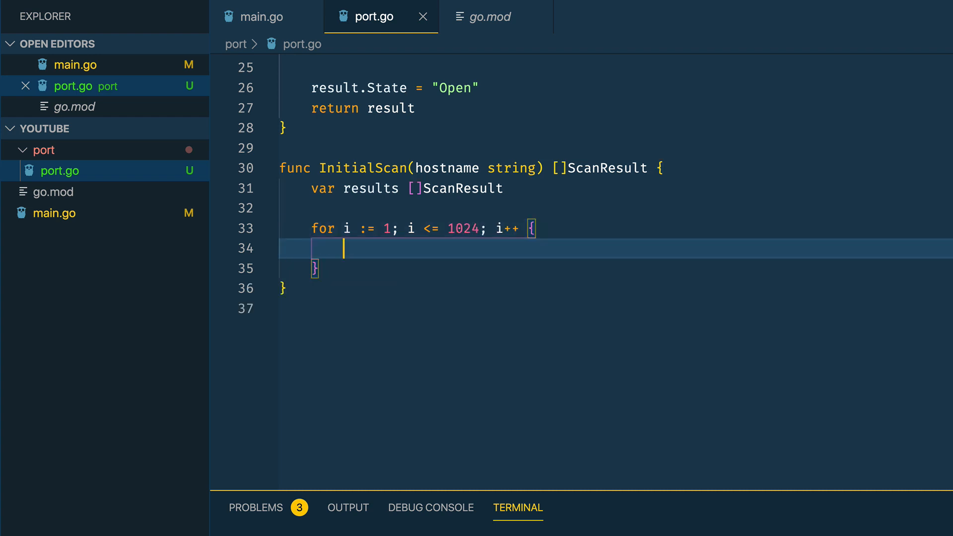
Append ScanPort("tcp", hostname, i) to results each iteration and return results
type("results =")
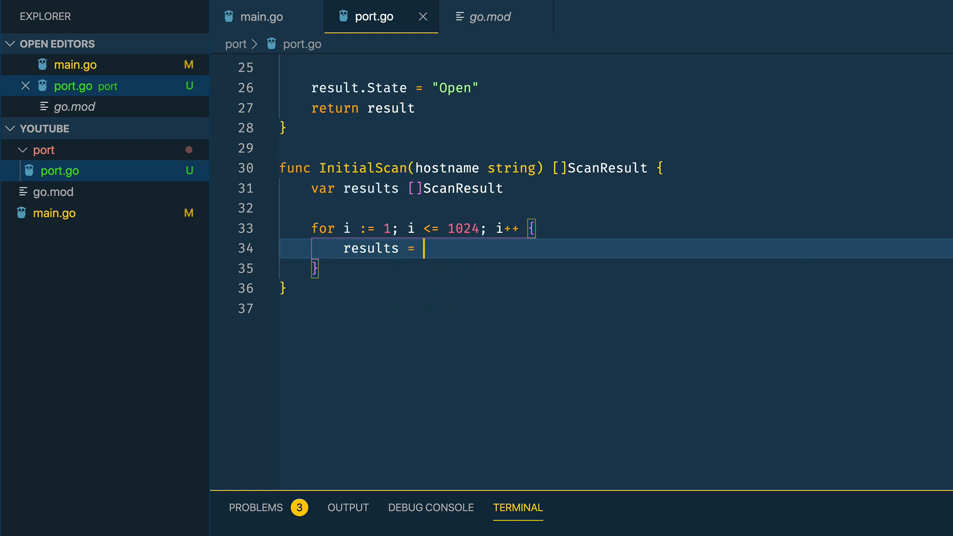
type("append(results, S")
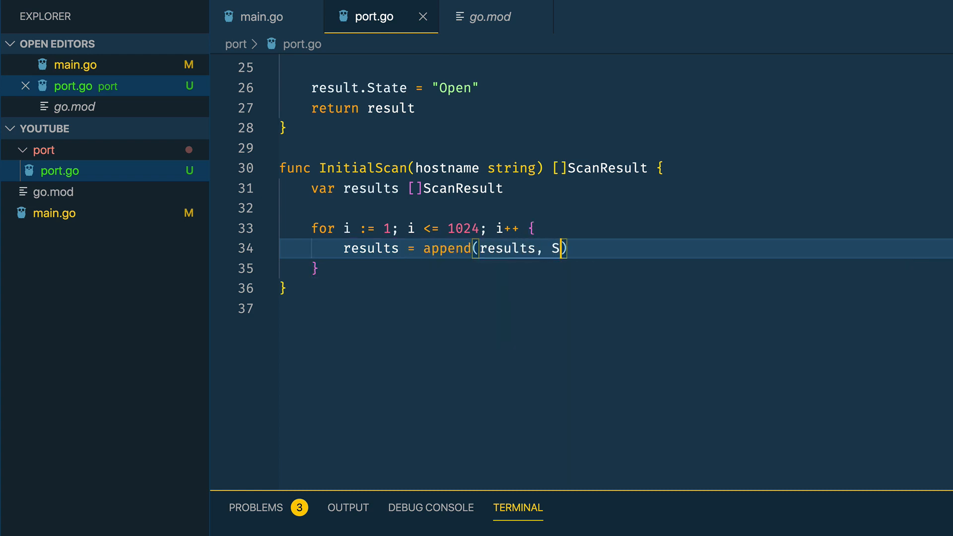
type("ScanPort(")
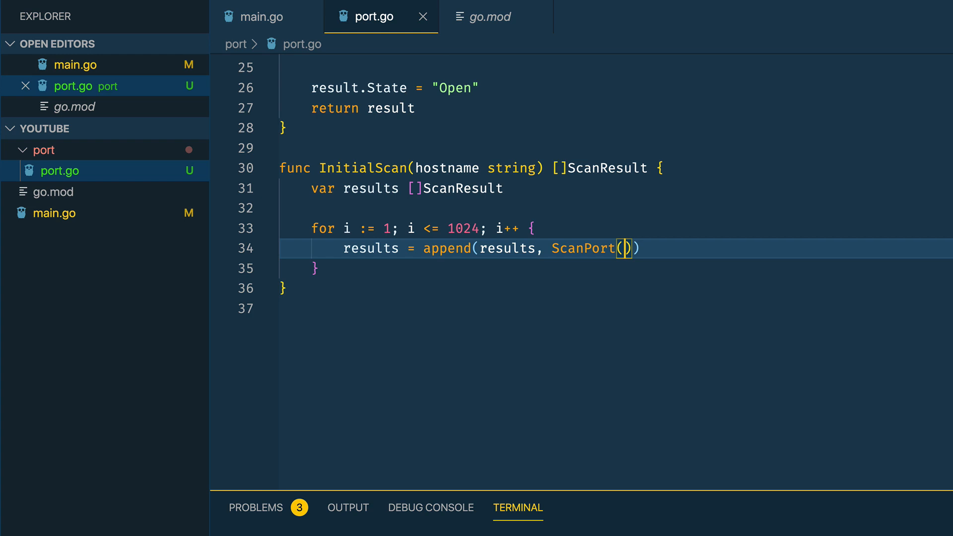
type("\"tcp\",")
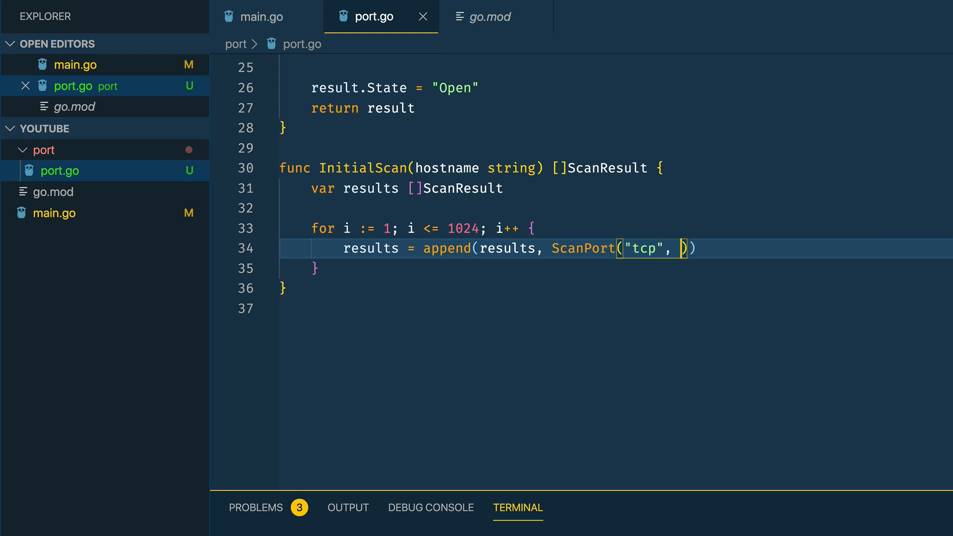
type("hostname, i")
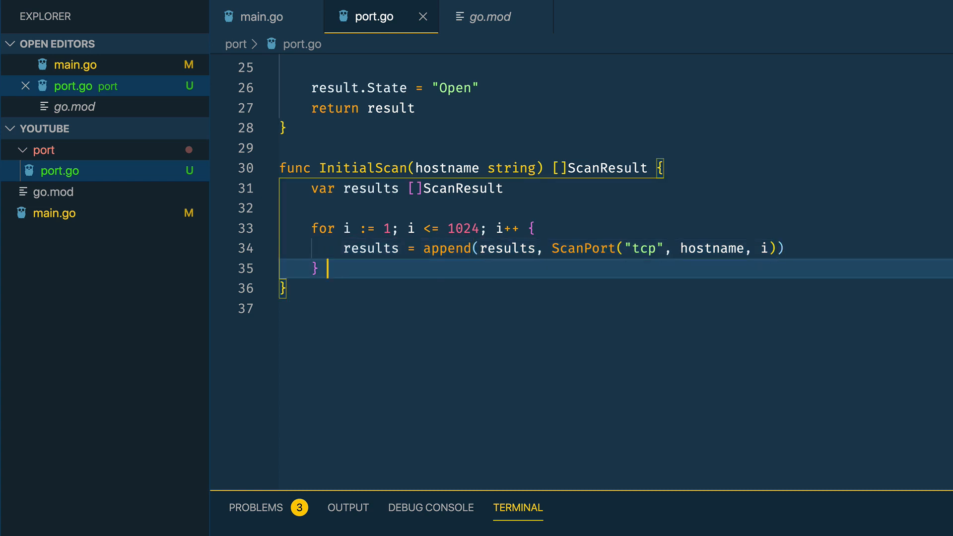
key("Enter")
type("return results")
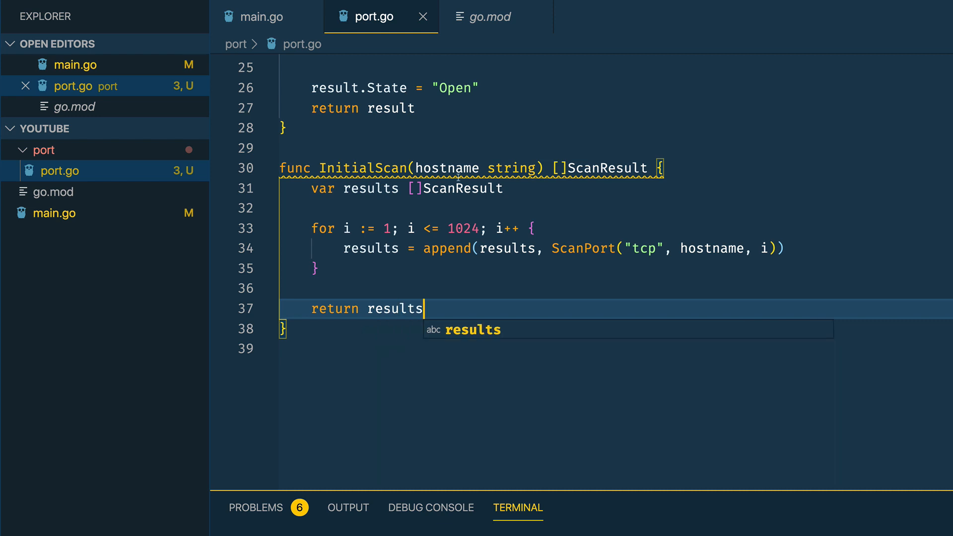
In main.go add results := port.InitialScan("localhost") and fmt.Println(results)
left_click(262, 15)
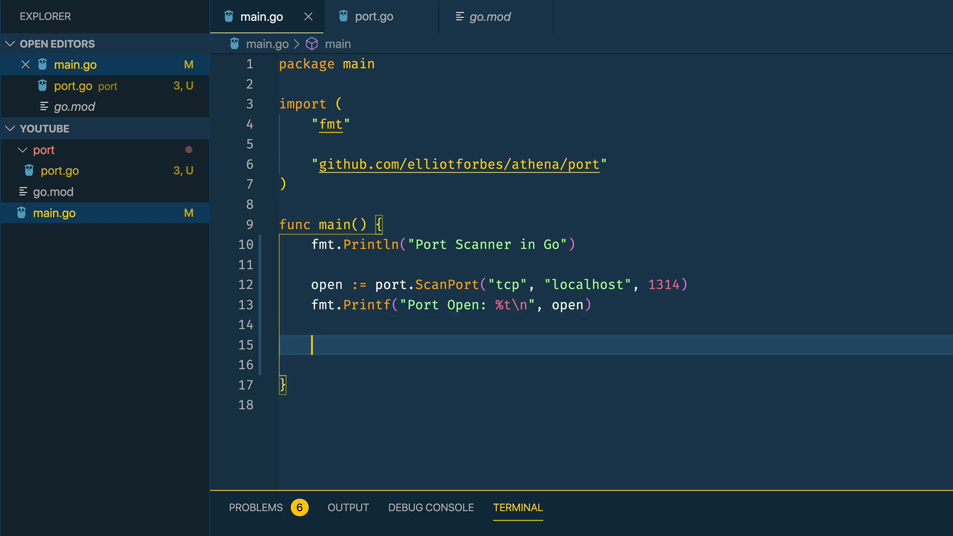
type("results :=")
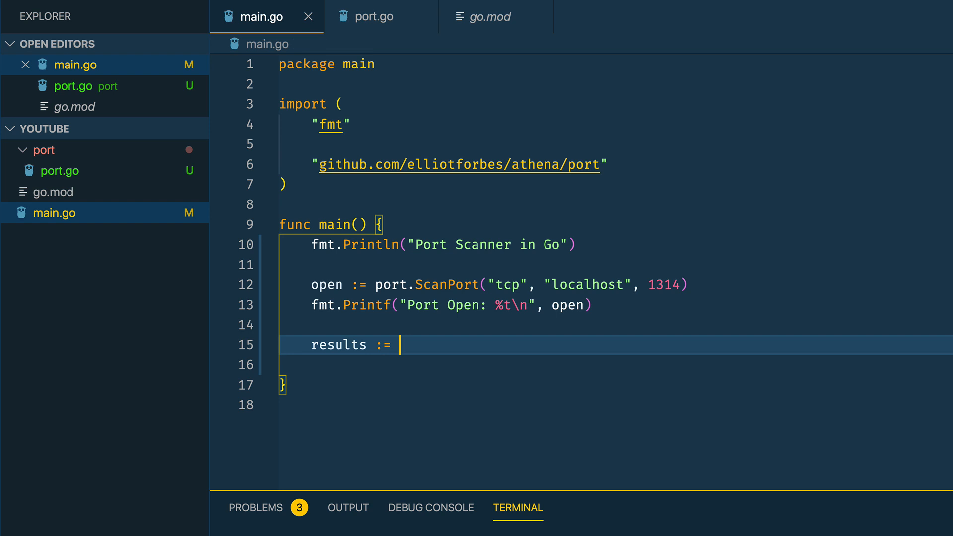
type("port.InitialScan(\"localhost")
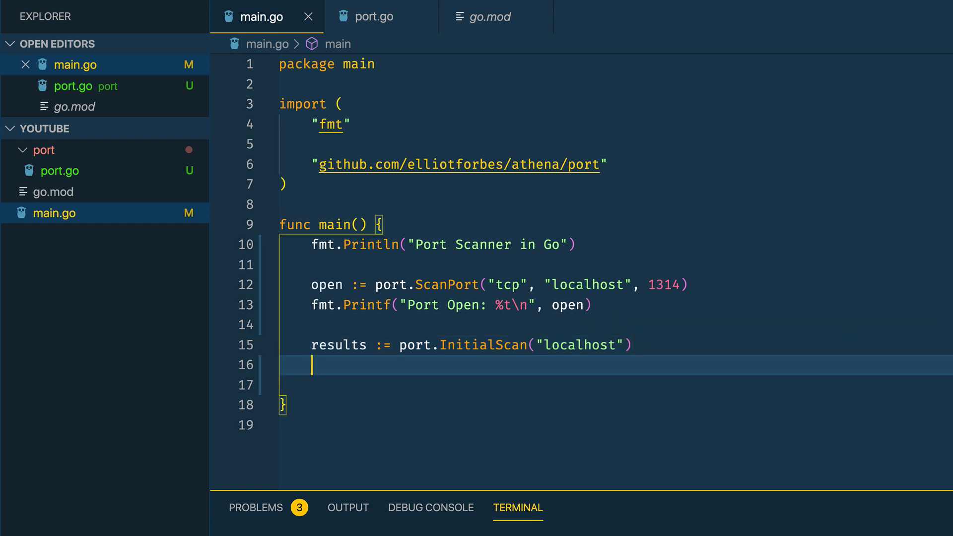
type("fmt.Println")
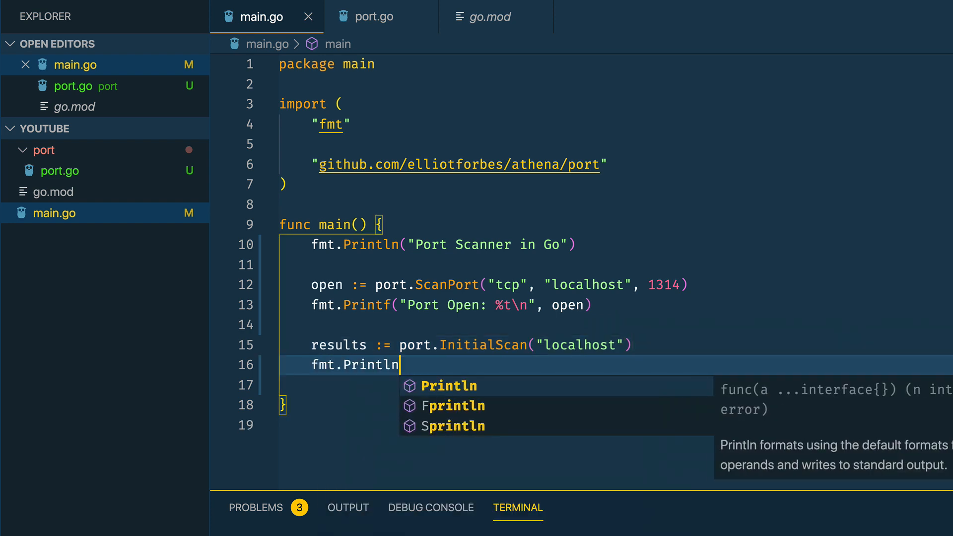
type("(results")
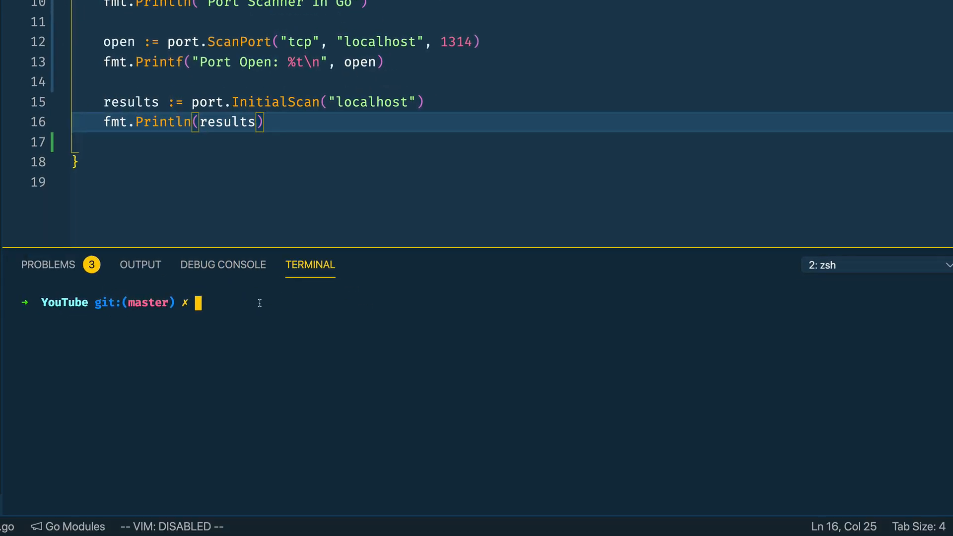
Run go run main.go so ports up to 1024 list as Closed, then return to port.go
type("go run m")
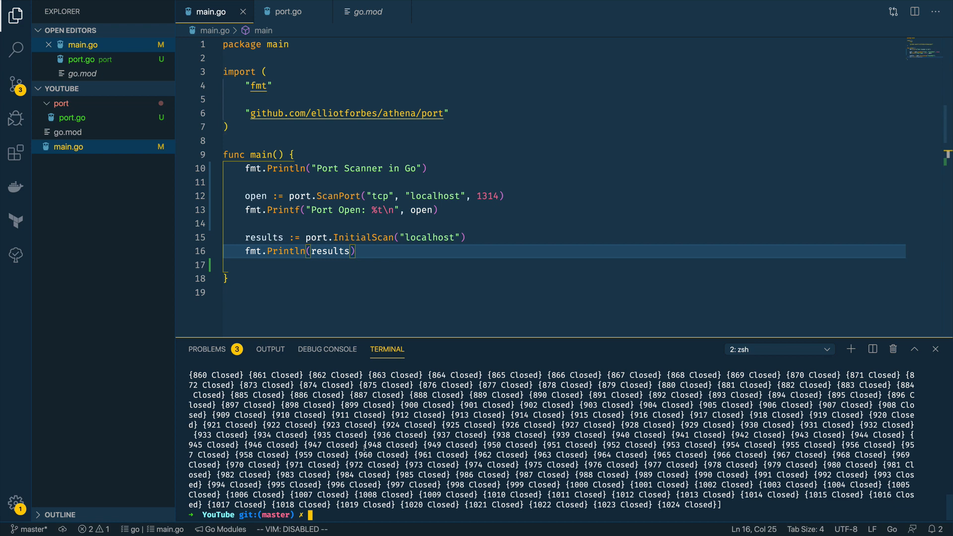
left_click(285, 10)
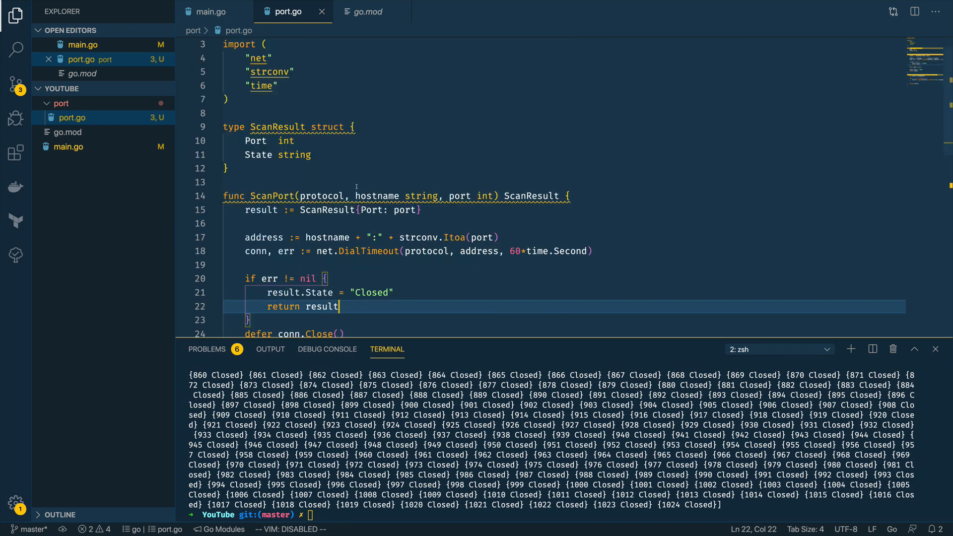
Change ScanResult's Port to a string set to protocol + "/" + strconv.Itoa(port)
left_click(296, 141)
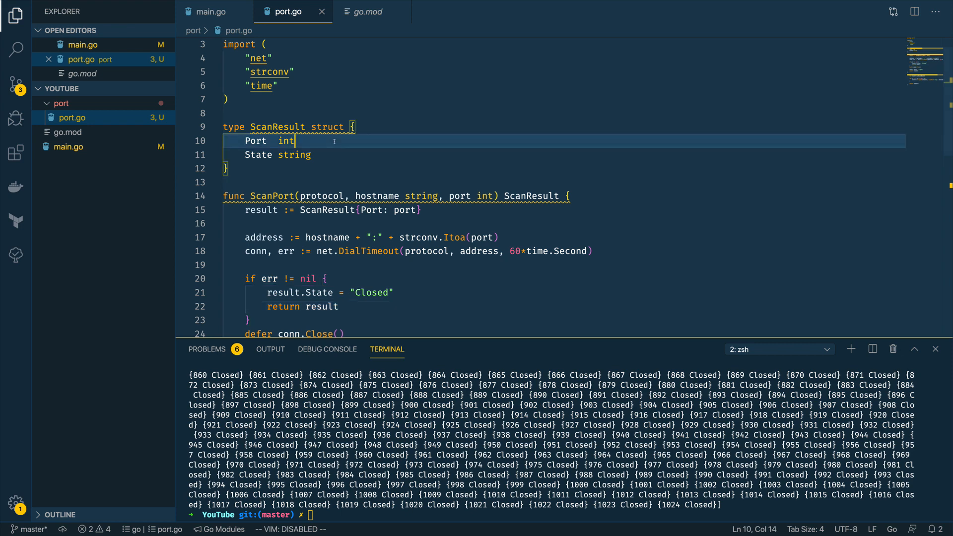
type("string")
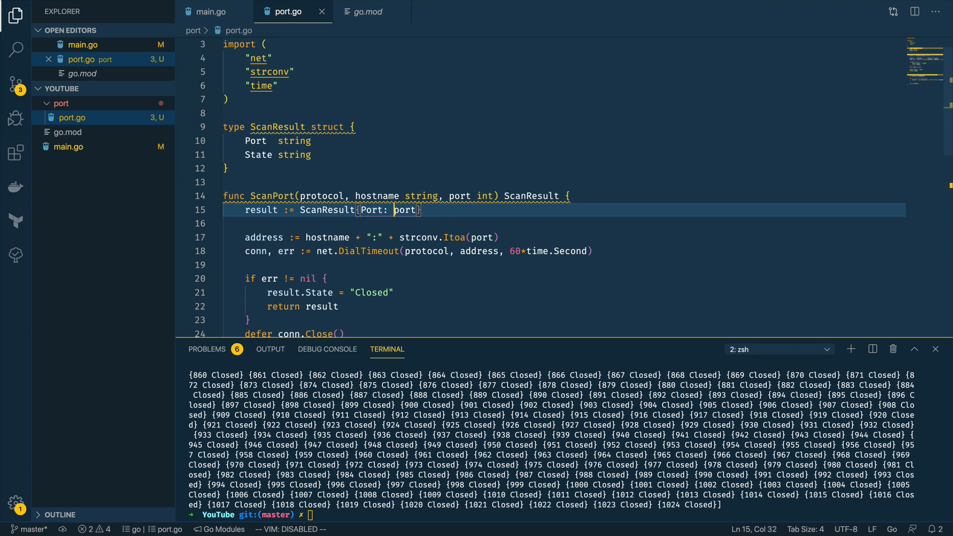
type("pr")
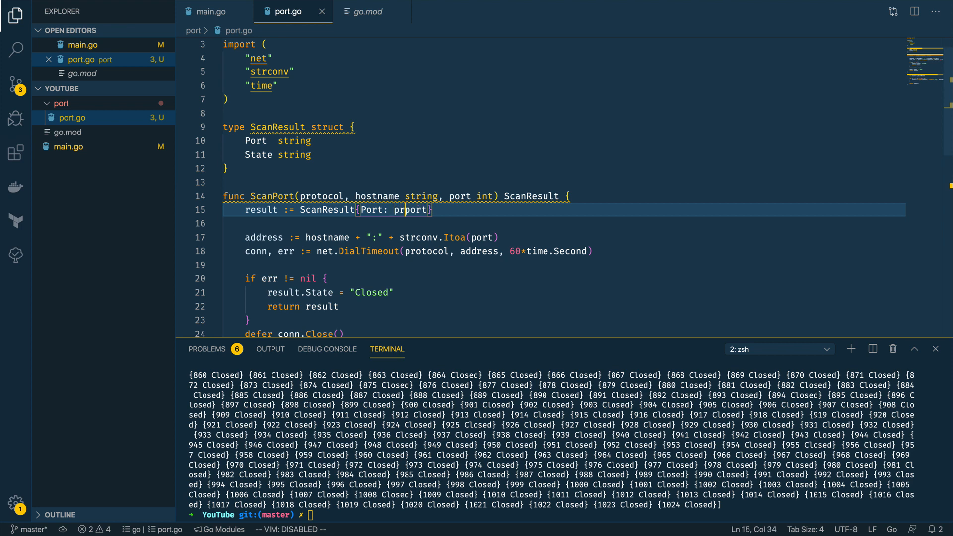
type("protocol + \"/\" +")
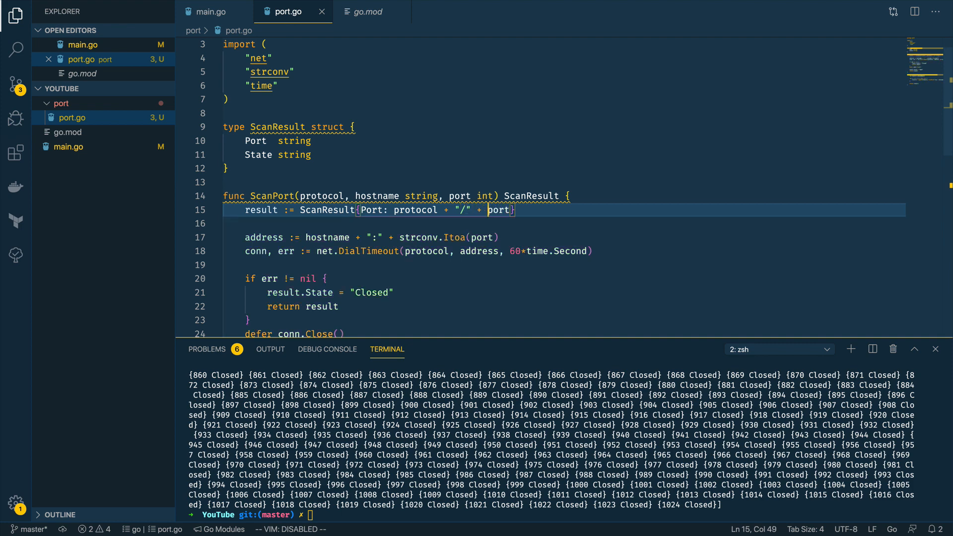
type("strconv.i")
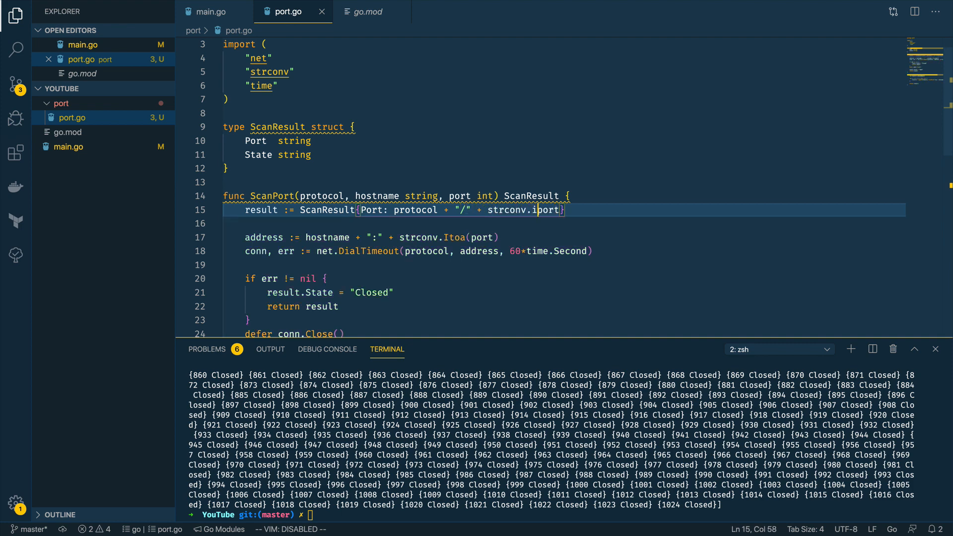
type("toa(port)")
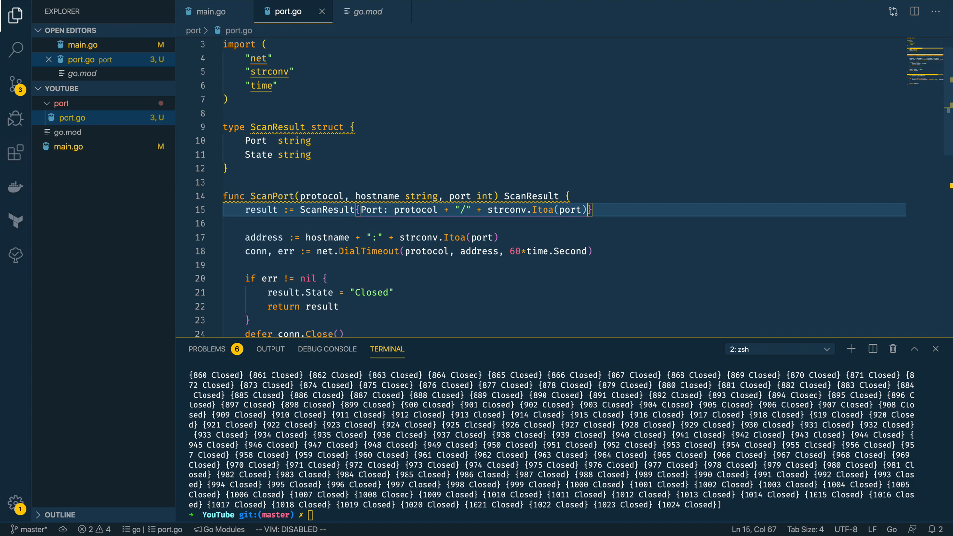
Add results = append(results, ScanPort("udp", hostname, i)) inside the InitialScan for loop
scroll("down", 3)
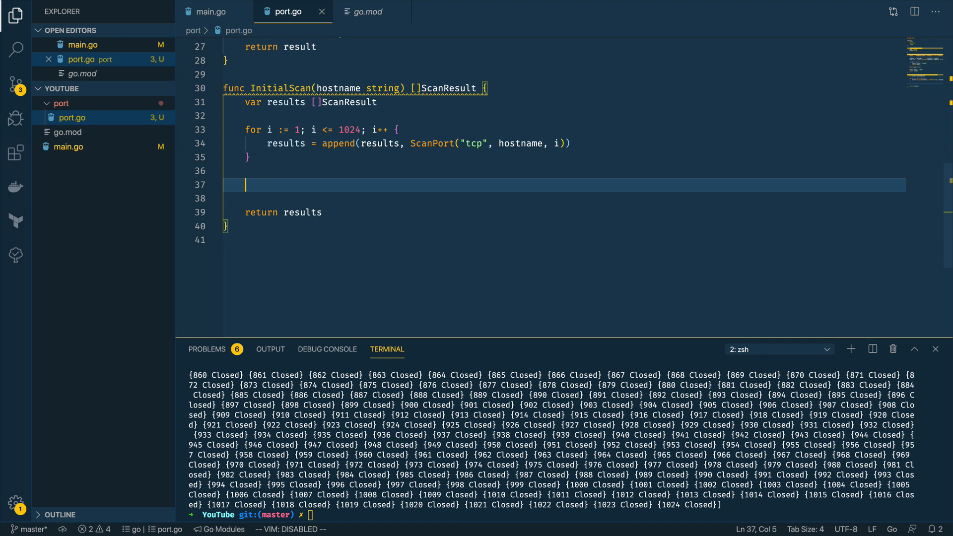
type("for i")
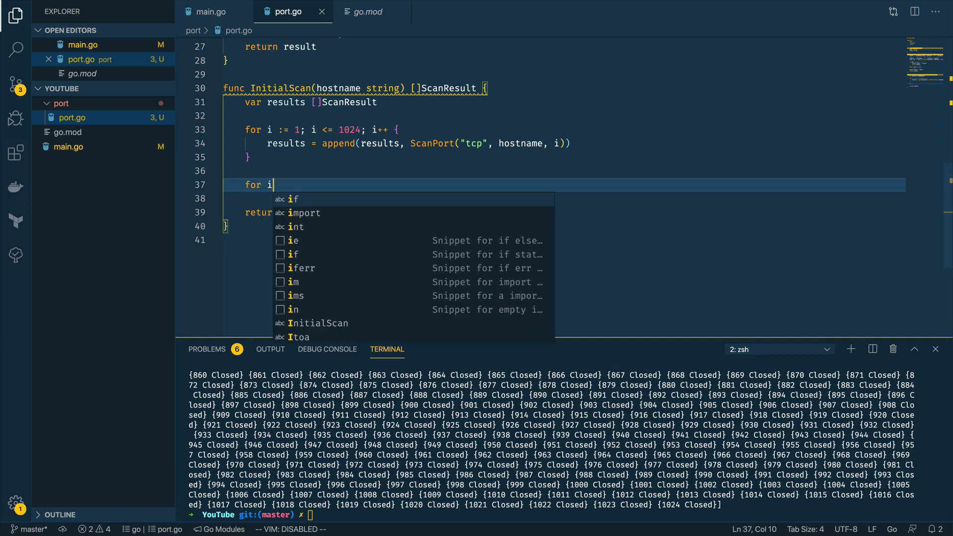
type(":=")
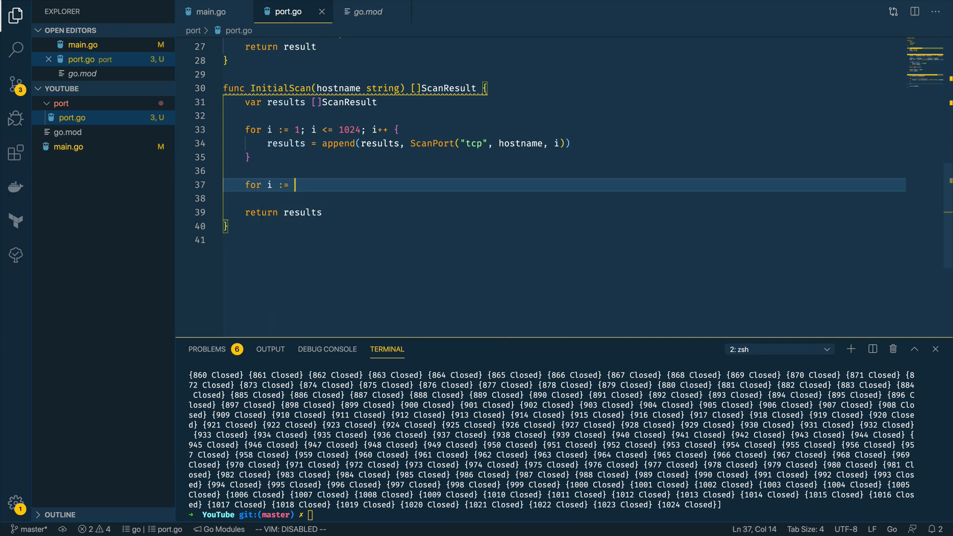
type("1;")
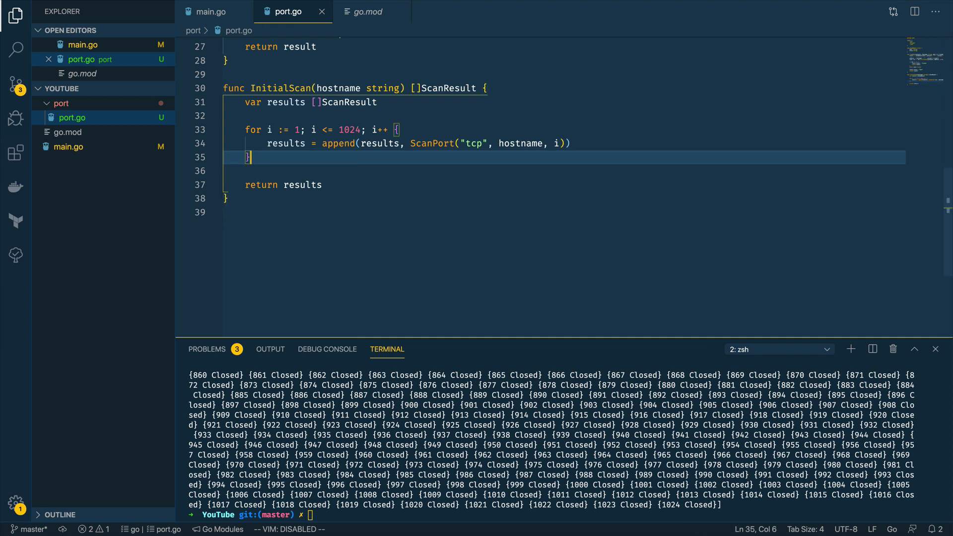
type("results = append(results")
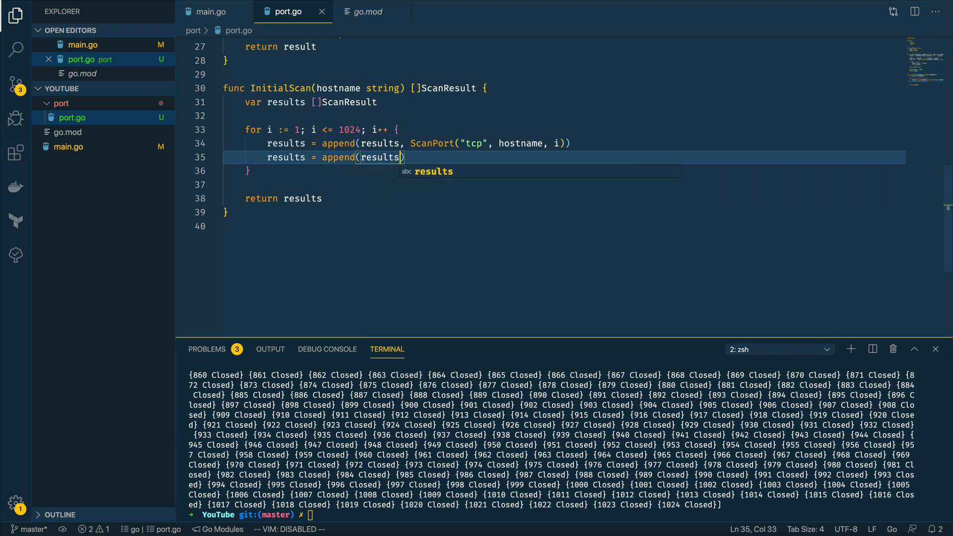
type(", ScanPort(\"udp\",")
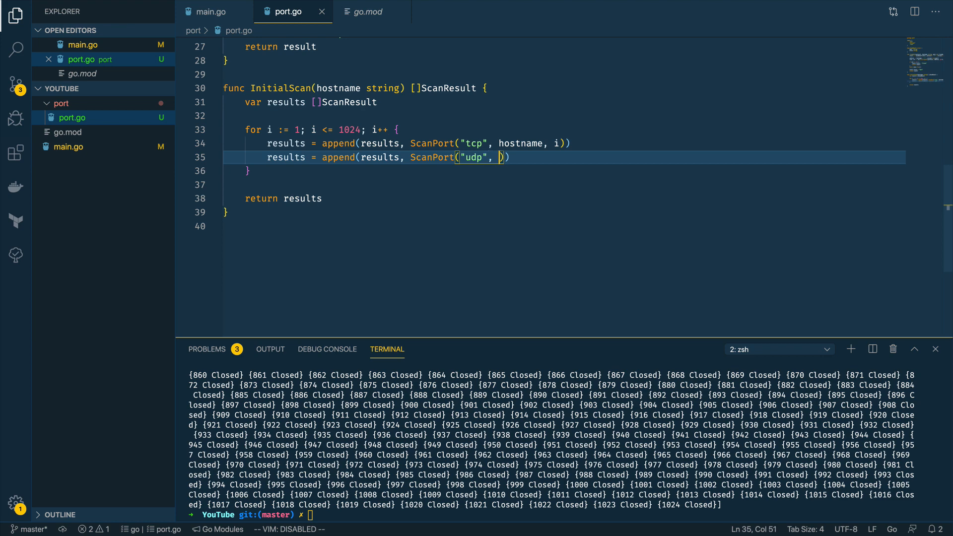
type("hostname, i)")
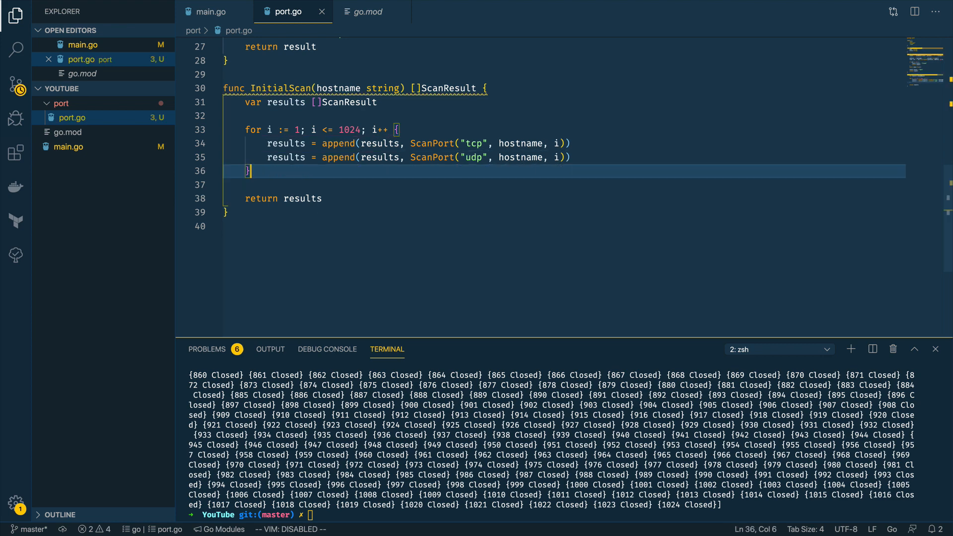
Start typing go run main.go in the terminal to rerun the scanner
type("go")
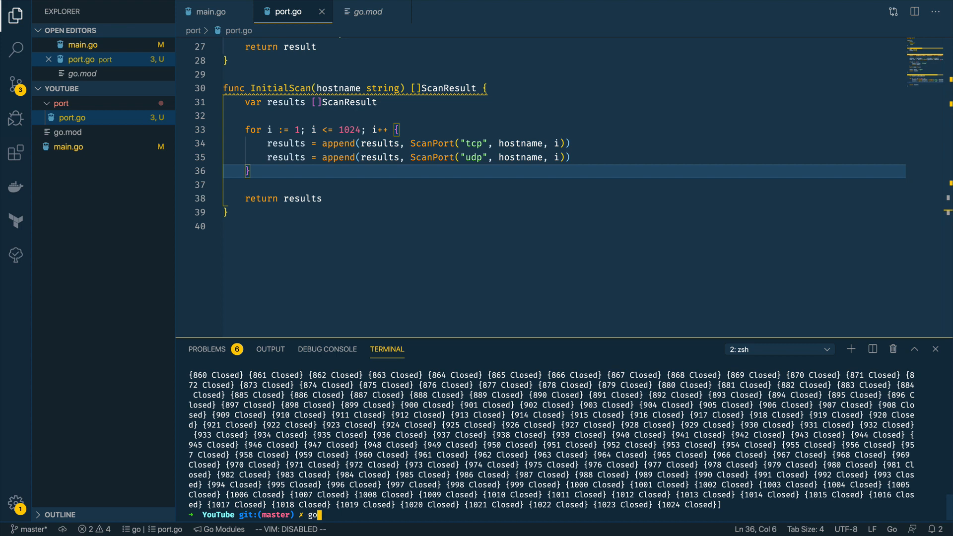
type("run main.g")
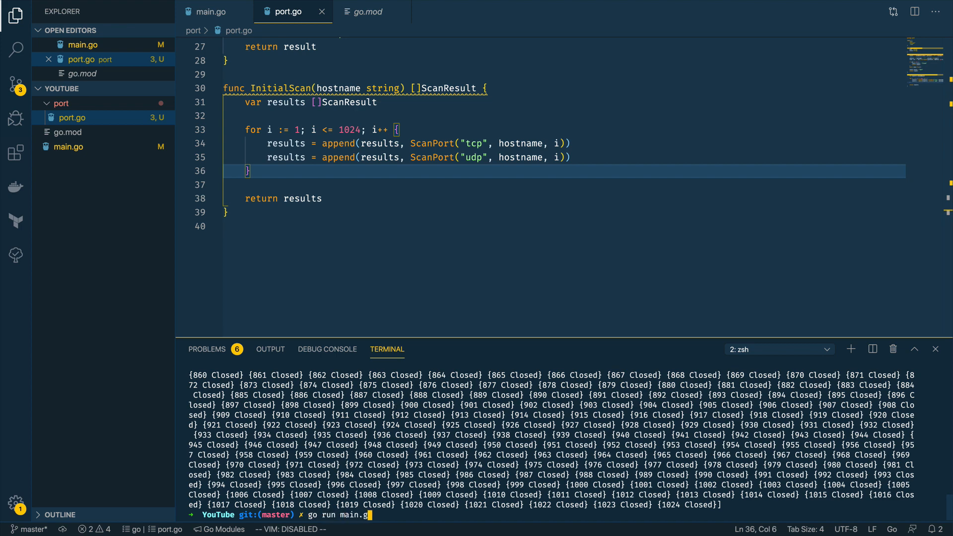